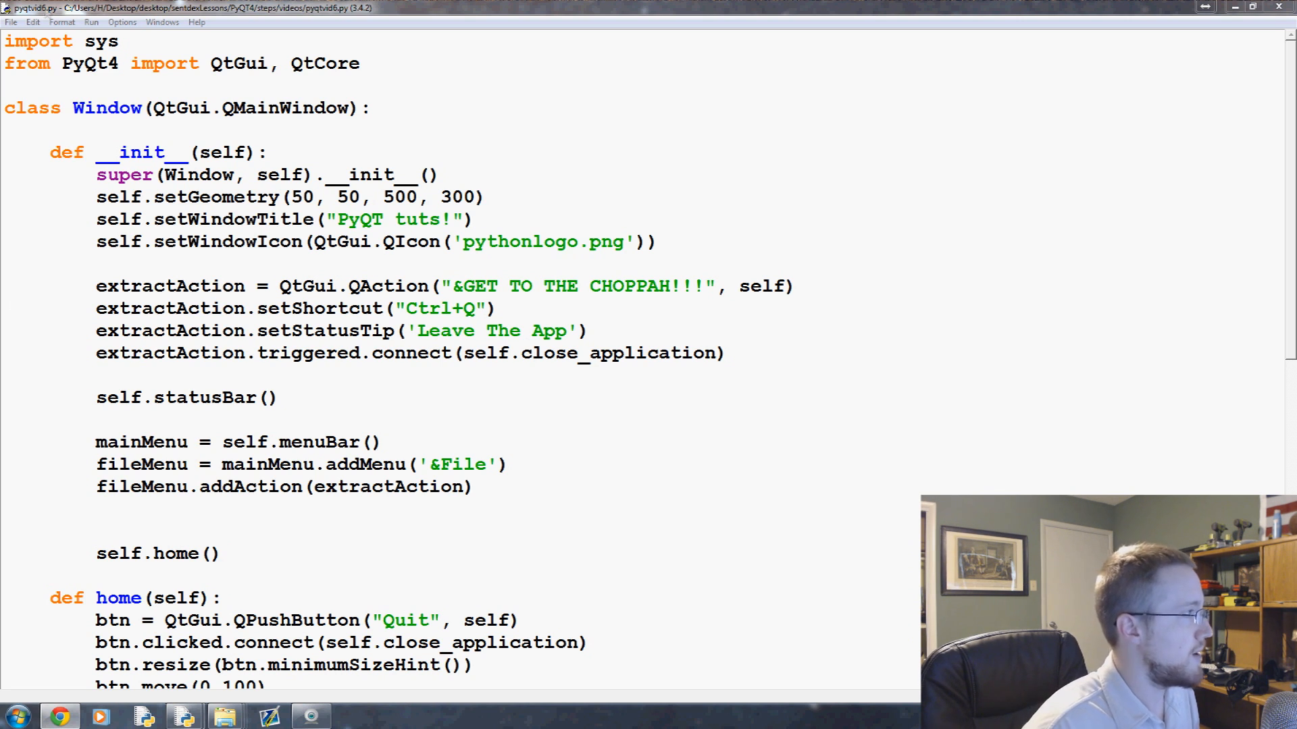
# Dismiss the editor configuration choices and scroll down to the home method
pyautogui.click(122, 21)
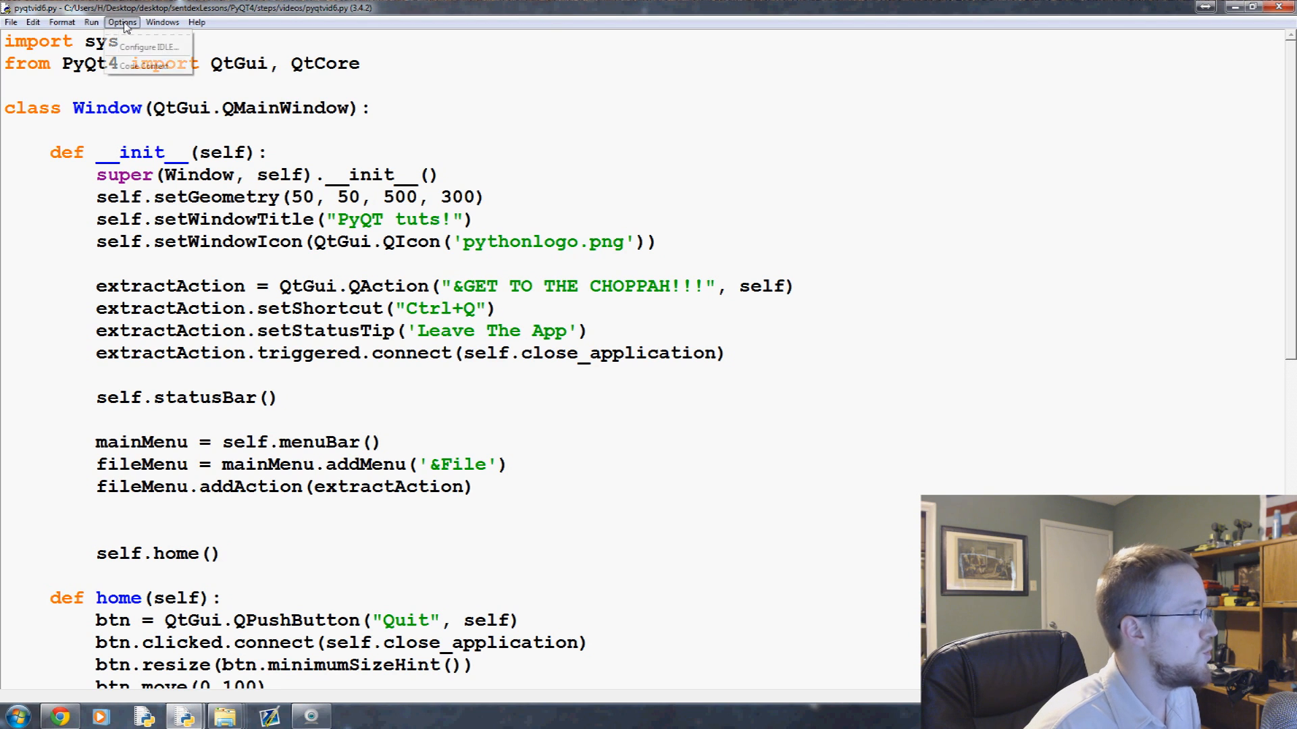
pyautogui.click(32, 21)
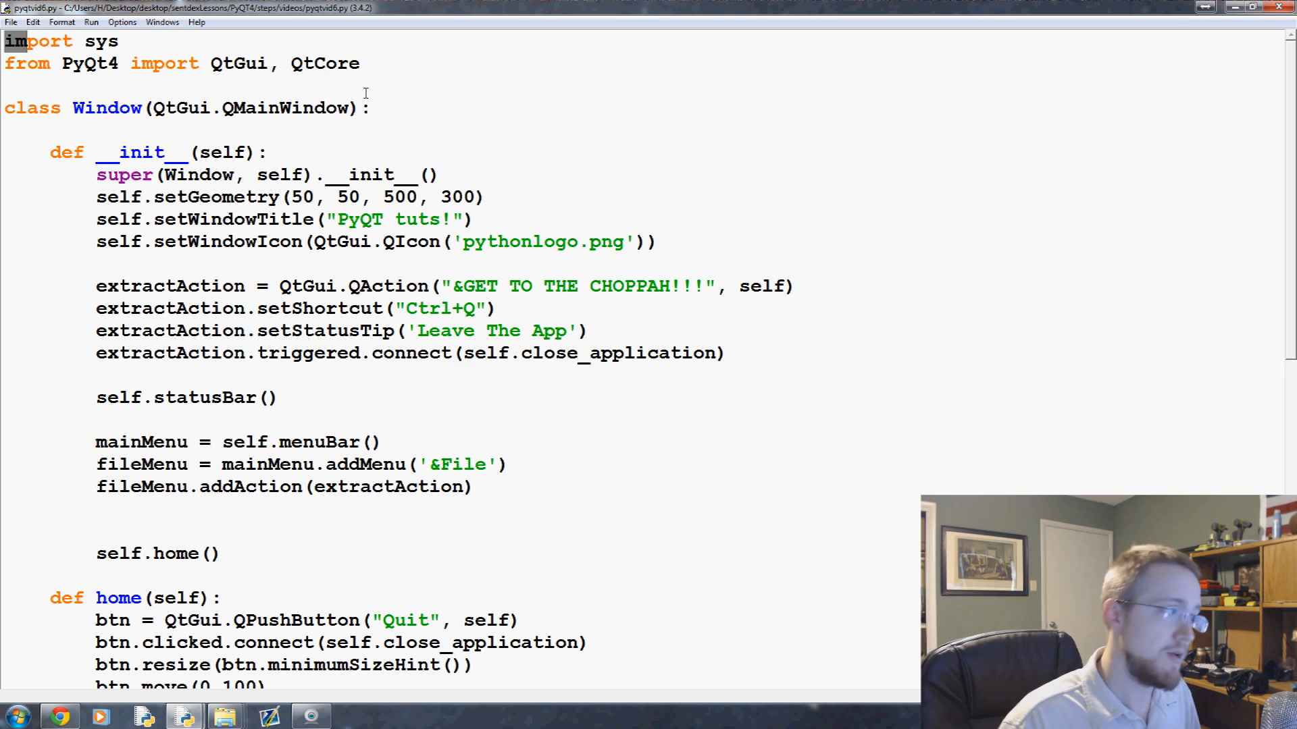
pyautogui.scroll(-3)
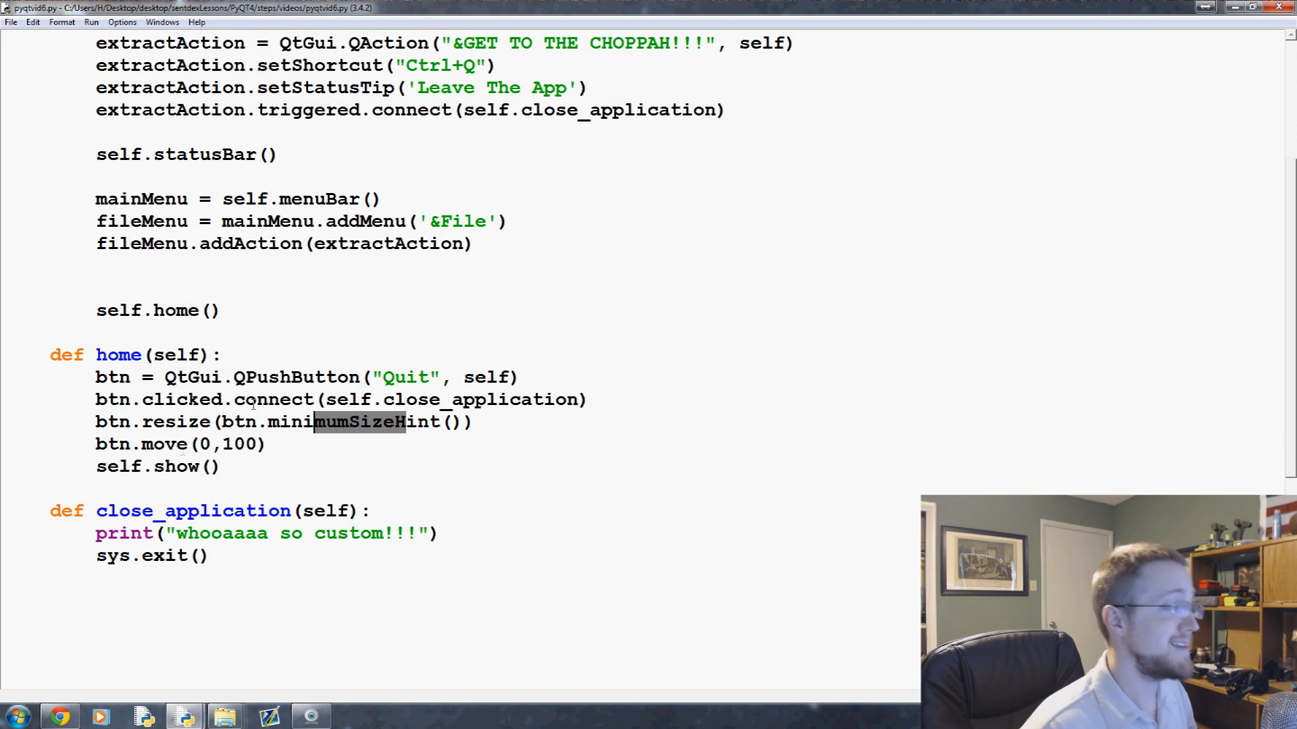
pyautogui.scroll(-3)
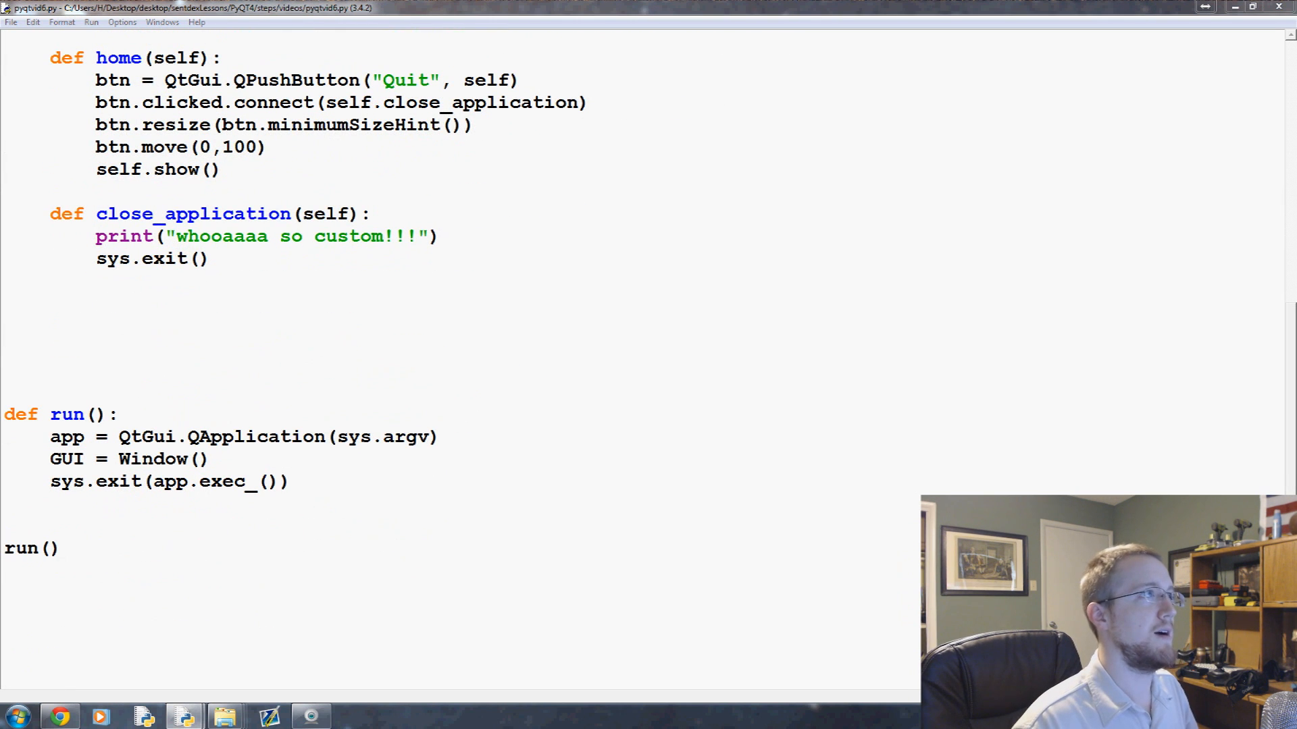
pyautogui.moveTo(277, 162)
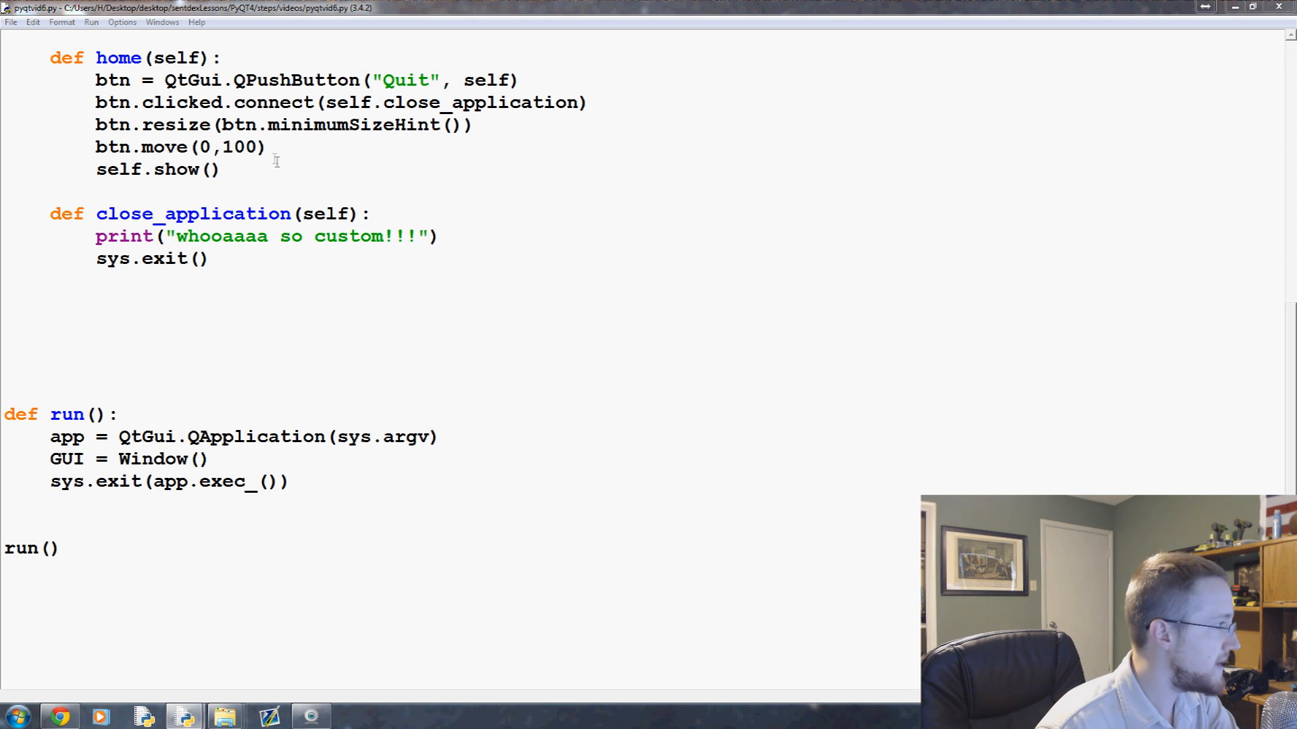
# Insert blank lines in home between btn.move(0,100) and self.show()
pyautogui.press('enter')
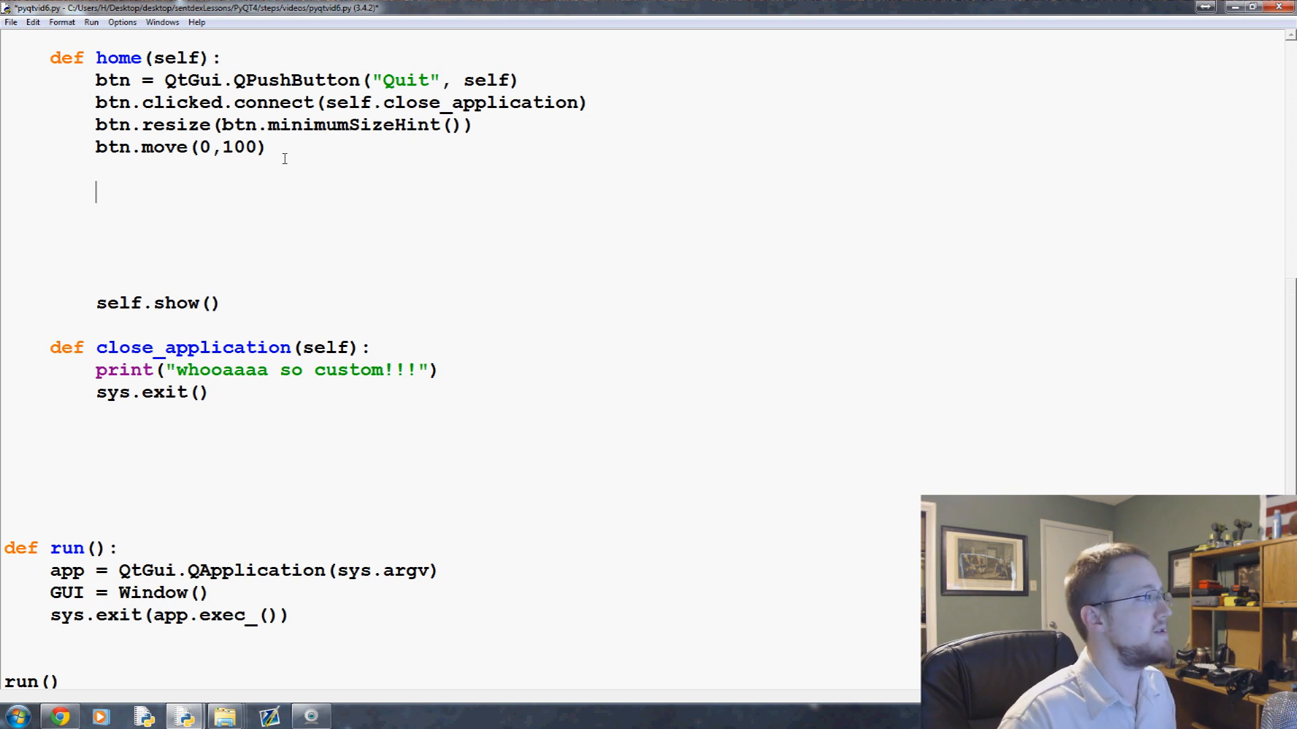
pyautogui.click(12, 22)
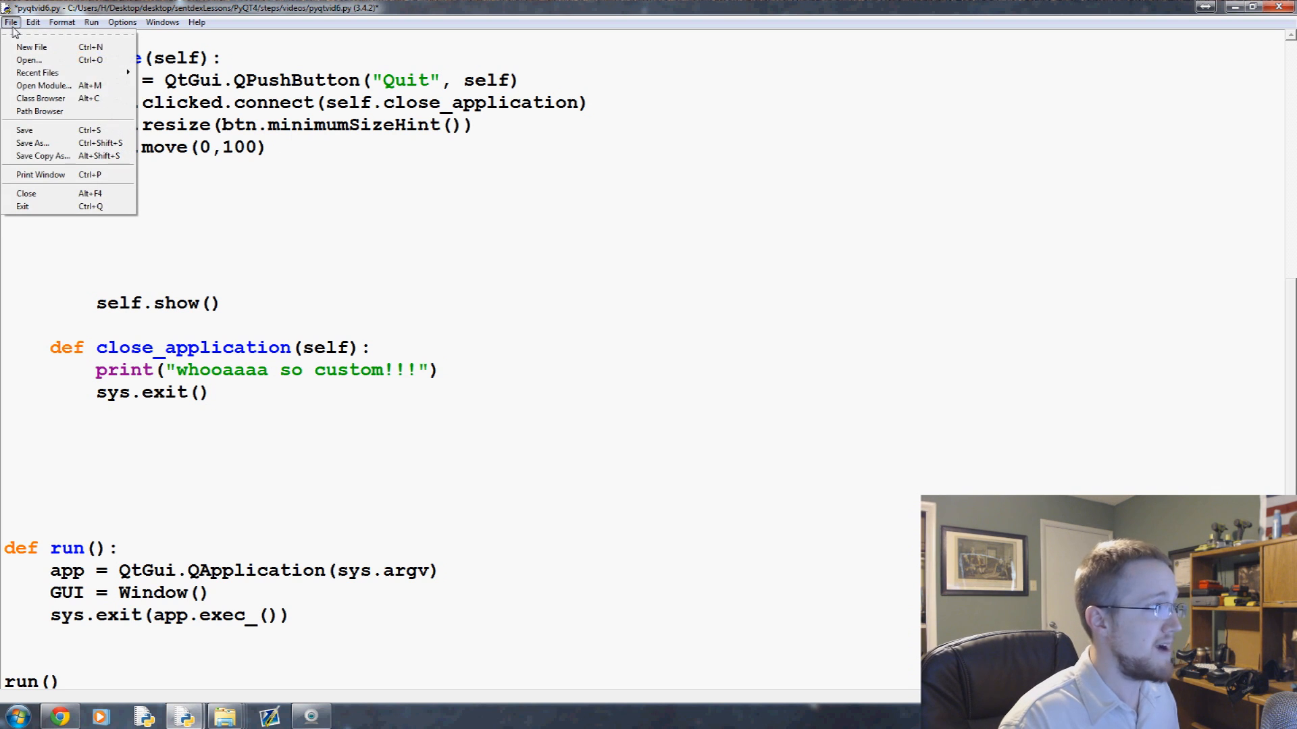
pyautogui.moveTo(39, 111)
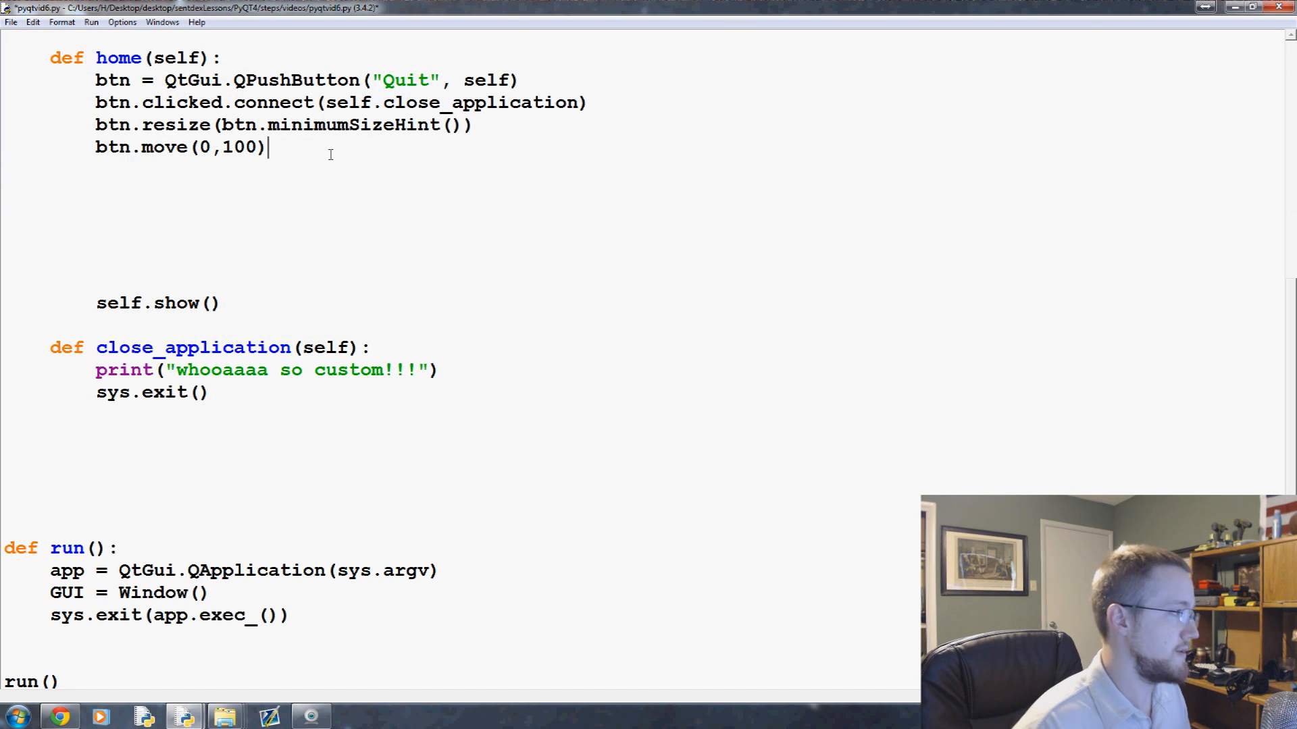
pyautogui.press('enter')
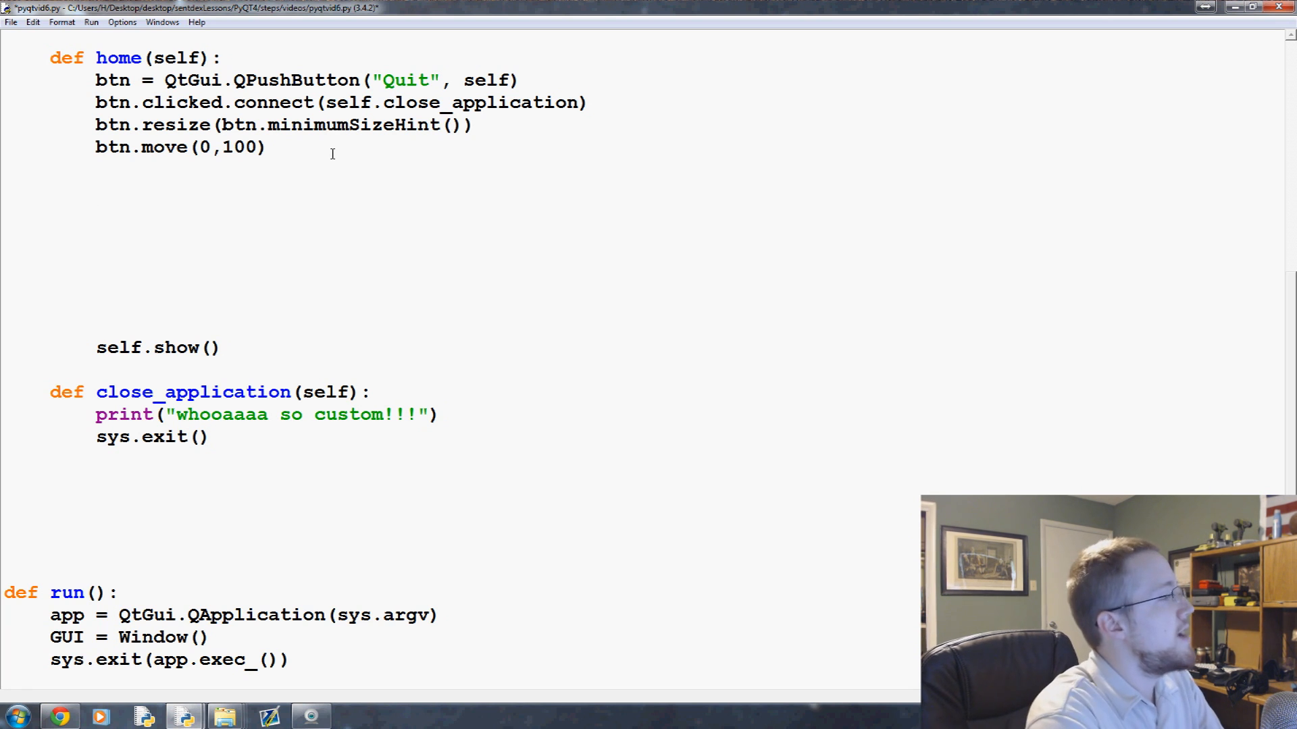
# Write extractAction = QtGui.QAction(QtGui.QIcon('')) with an empty icon path
pyautogui.write('ex')
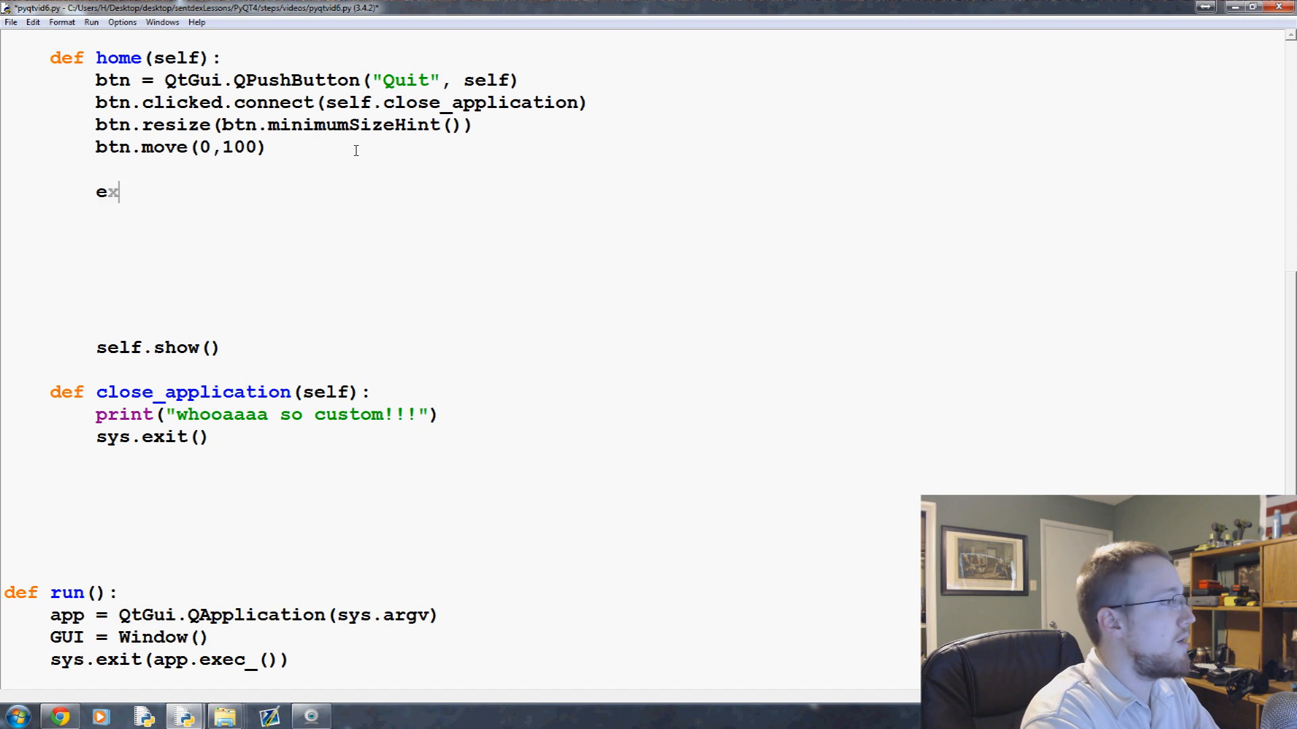
pyautogui.write('tr')
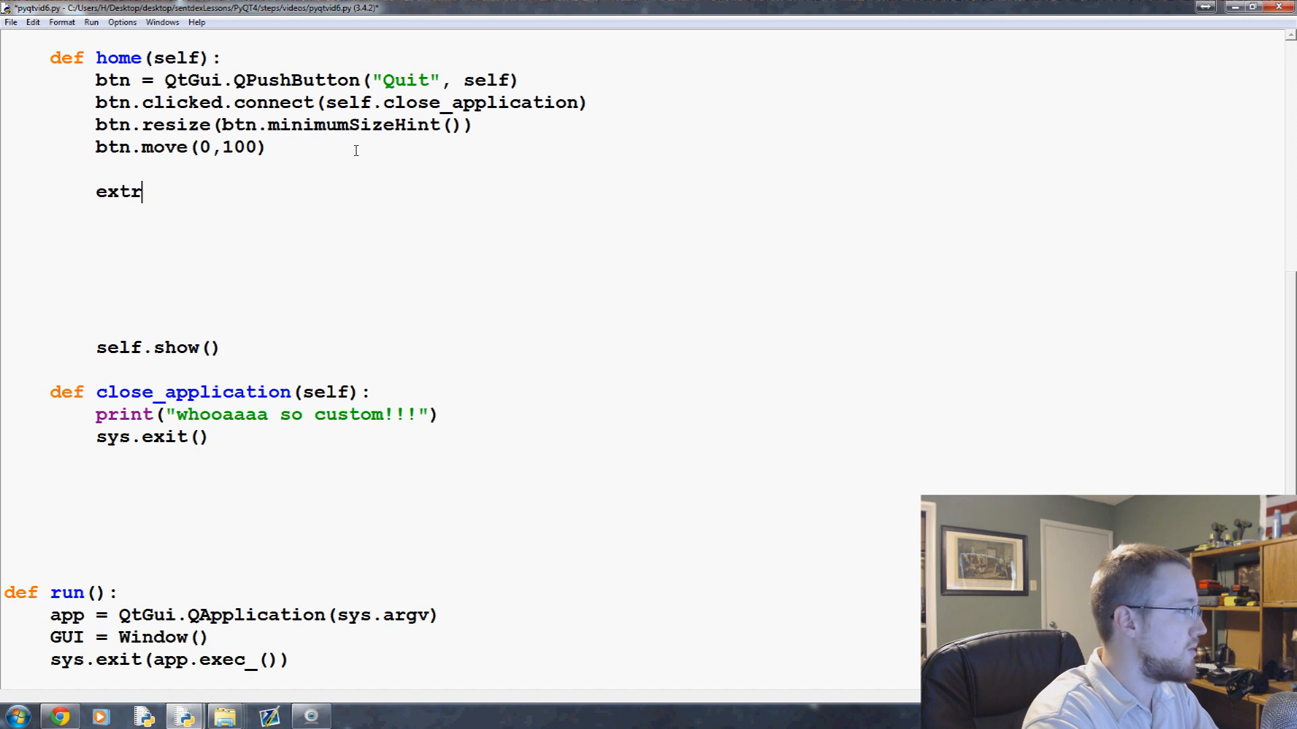
pyautogui.write('actAction = Qt')
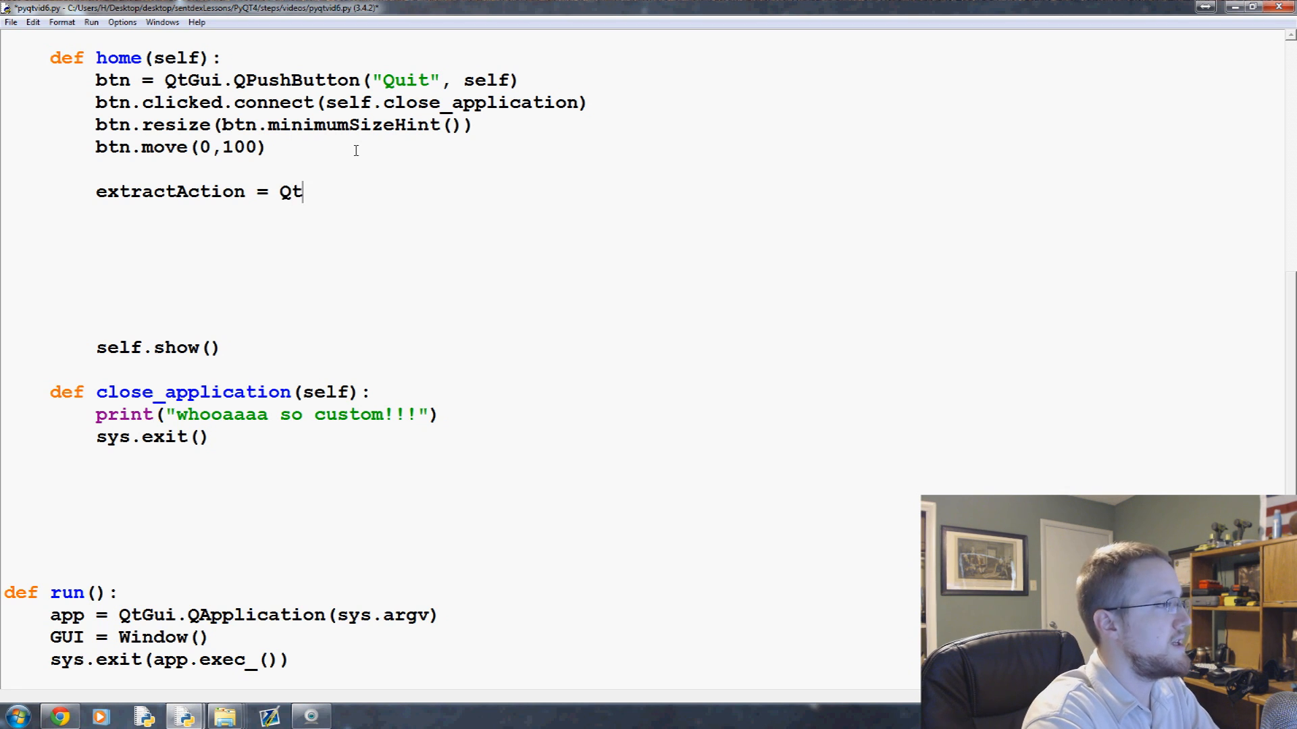
pyautogui.write('Gui.QA')
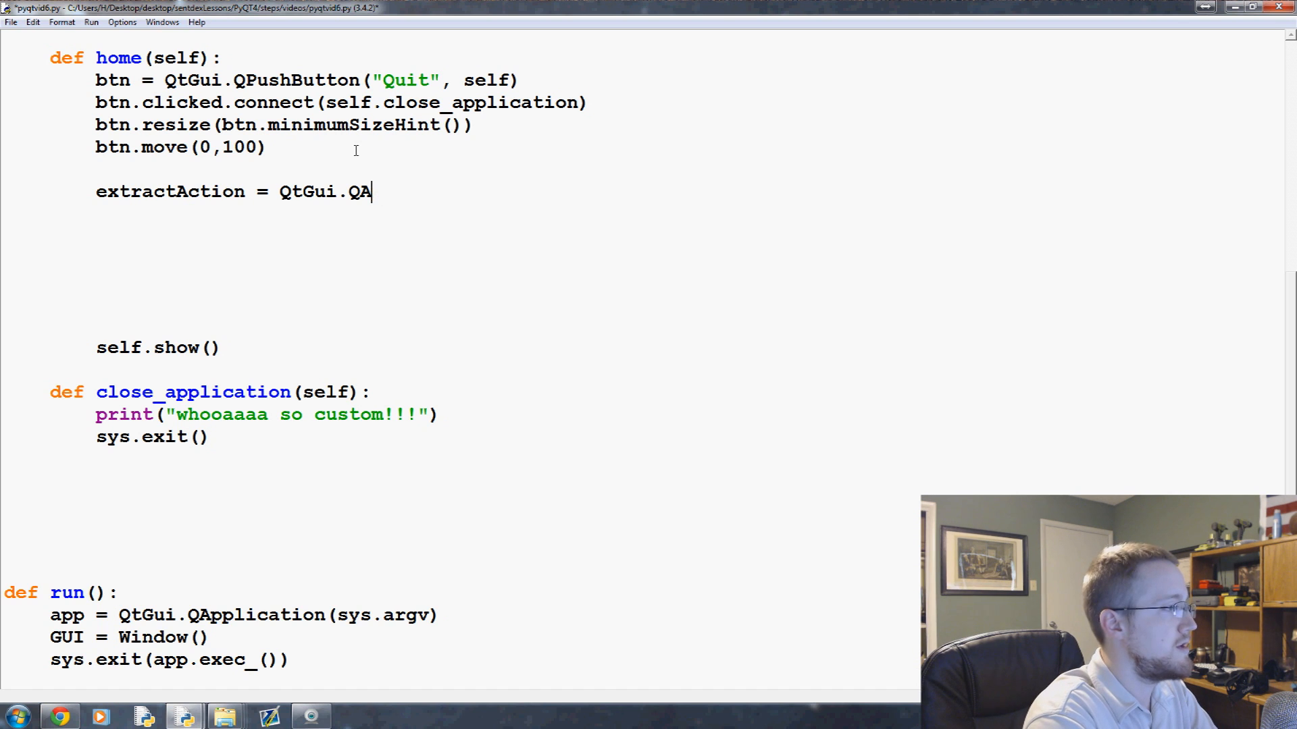
pyautogui.write('ction()')
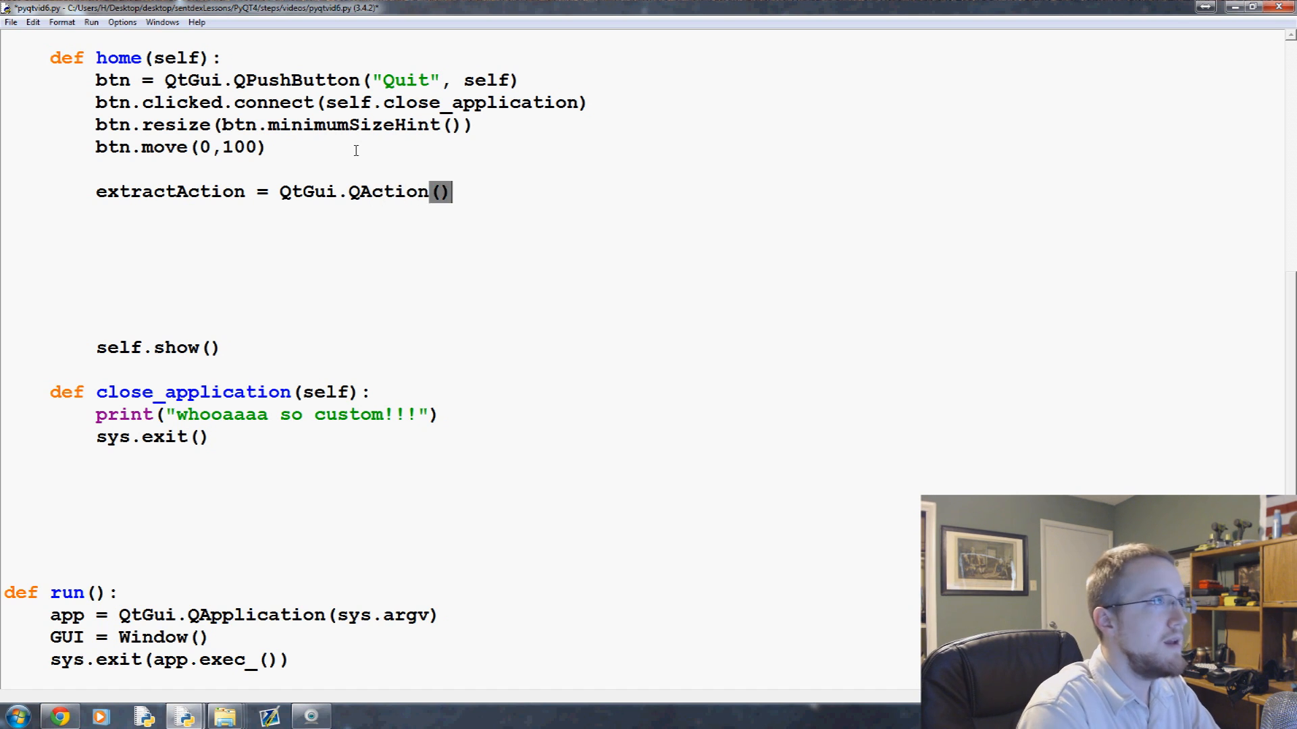
pyautogui.write('QtGui.QIcon')
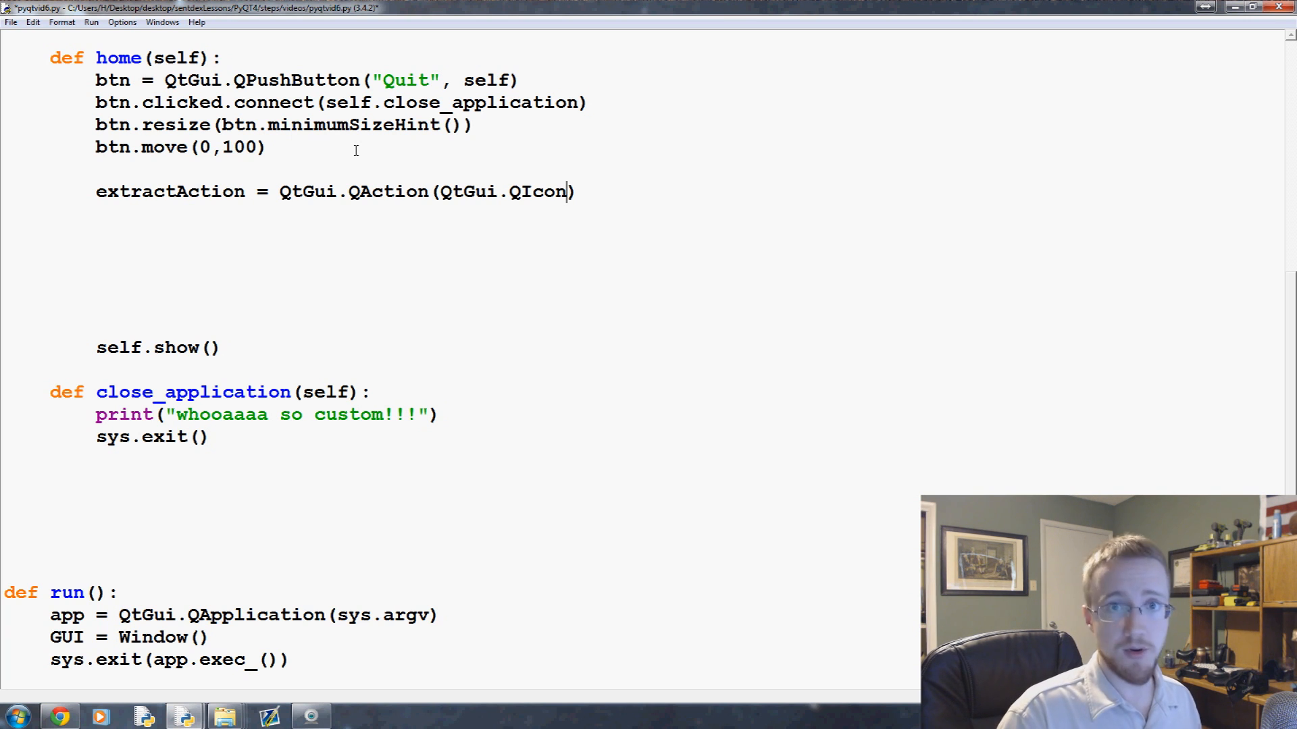
pyautogui.moveTo(356, 151)
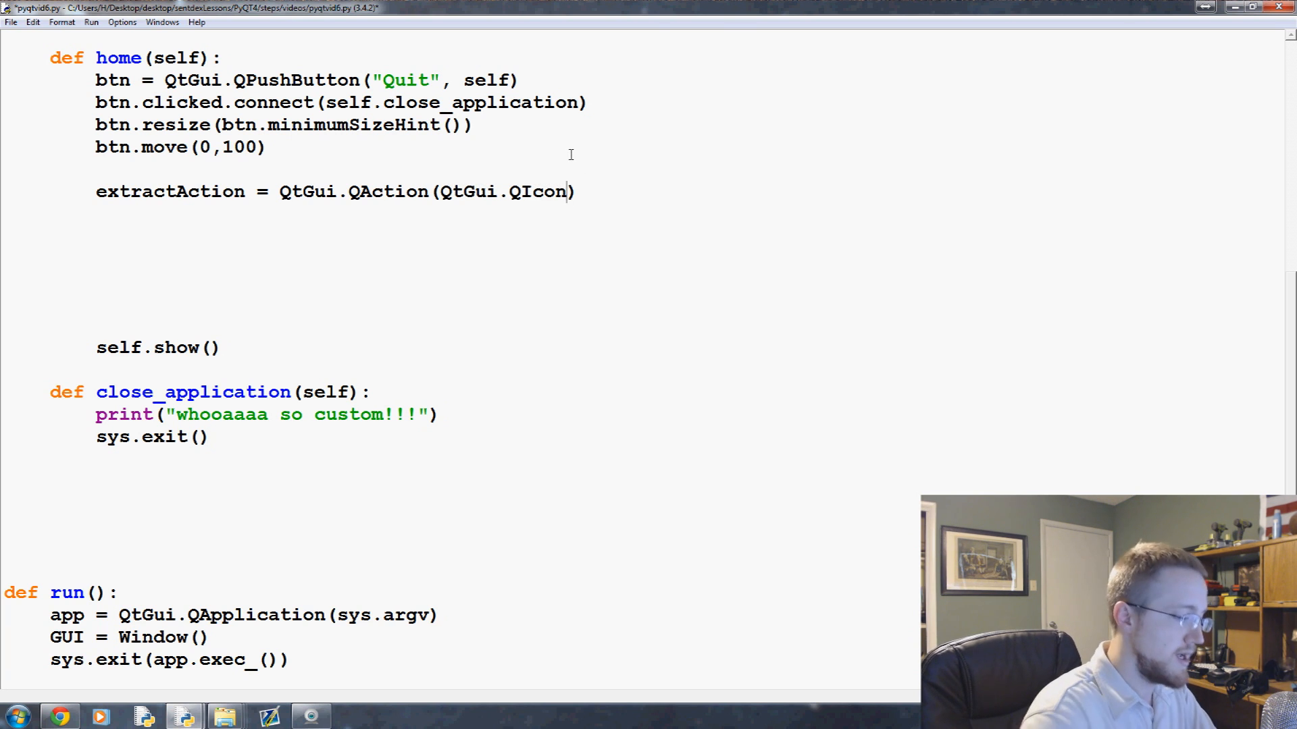
pyautogui.write('(')
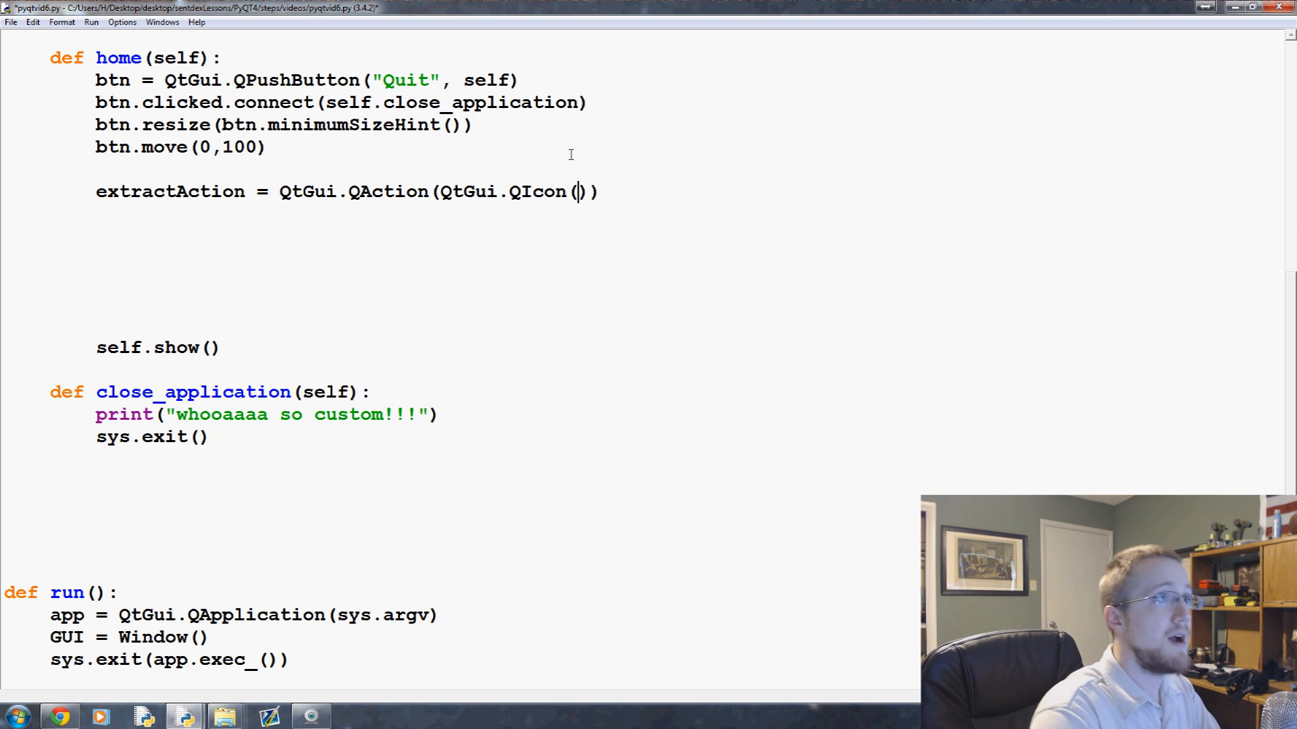
pyautogui.write("''")
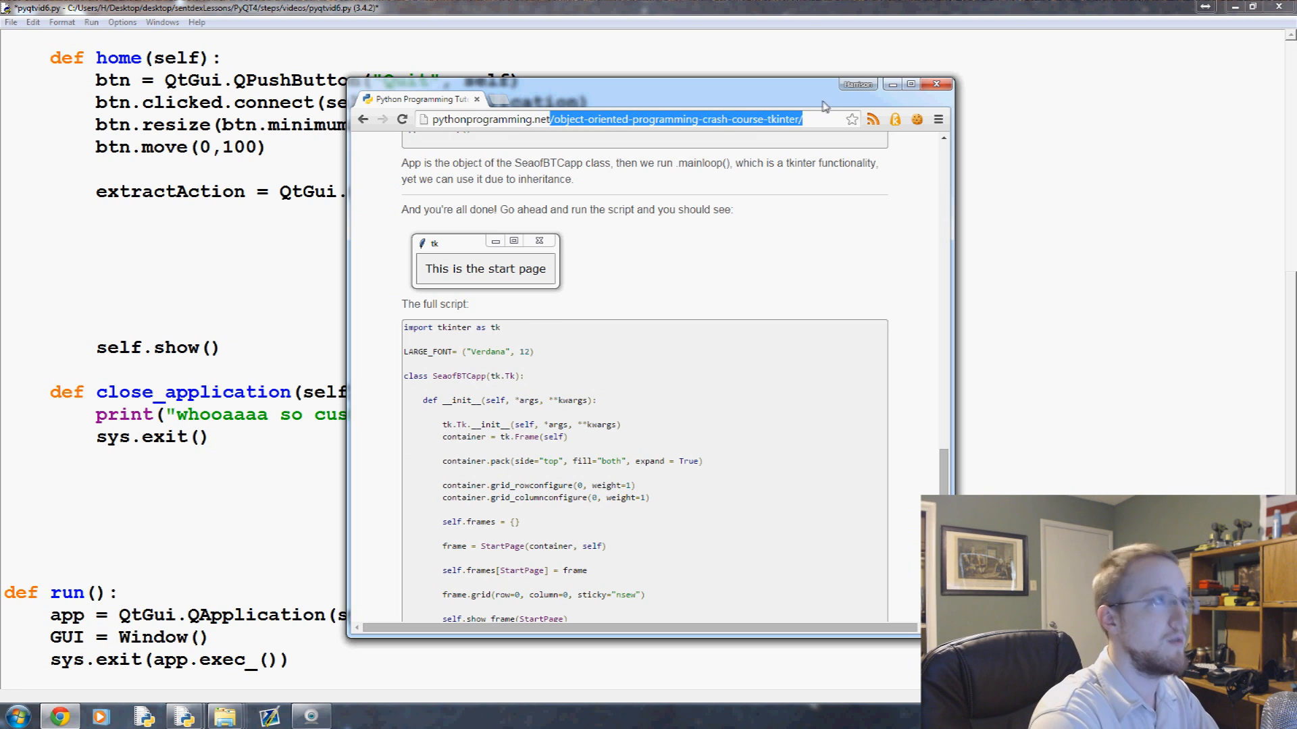
pyautogui.write('pythonprogramming.net/static')
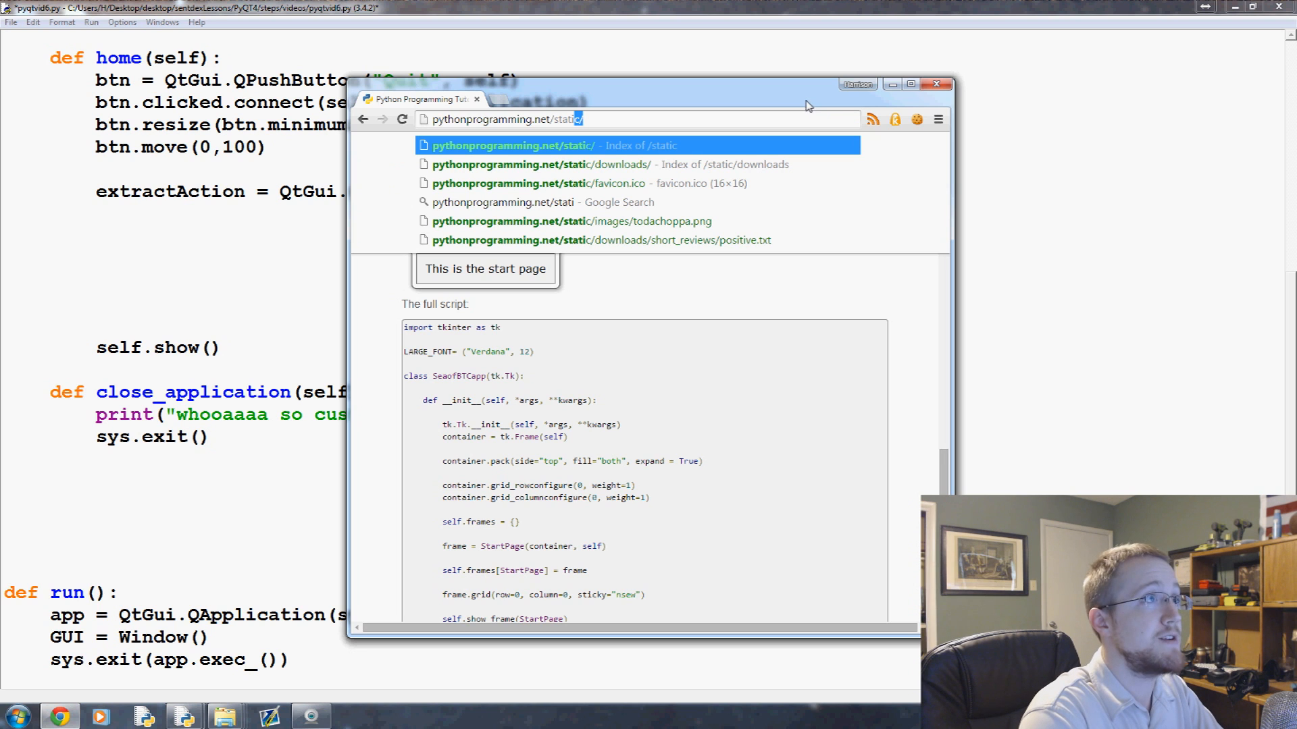
pyautogui.write('imag')
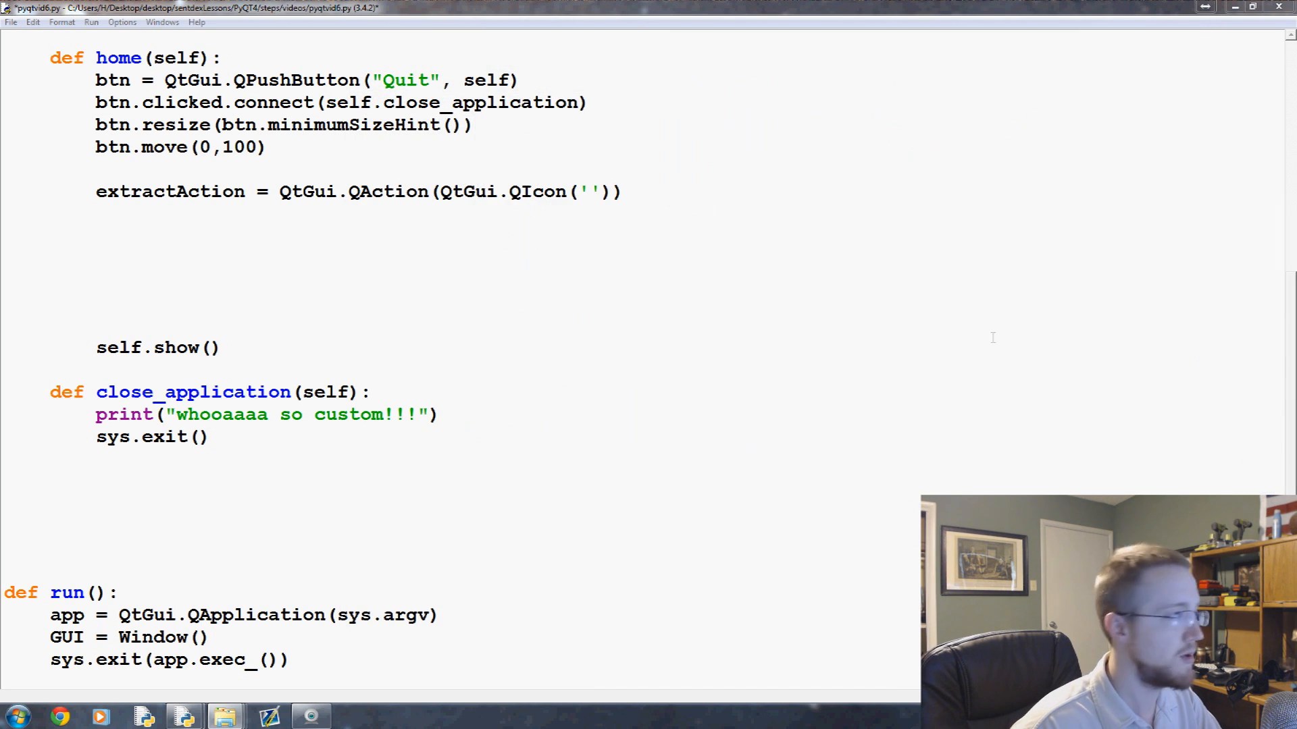
# Fill the QAction with icon 'todachoppa.png' and label 'Flee the Scene'
pyautogui.click(587, 191)
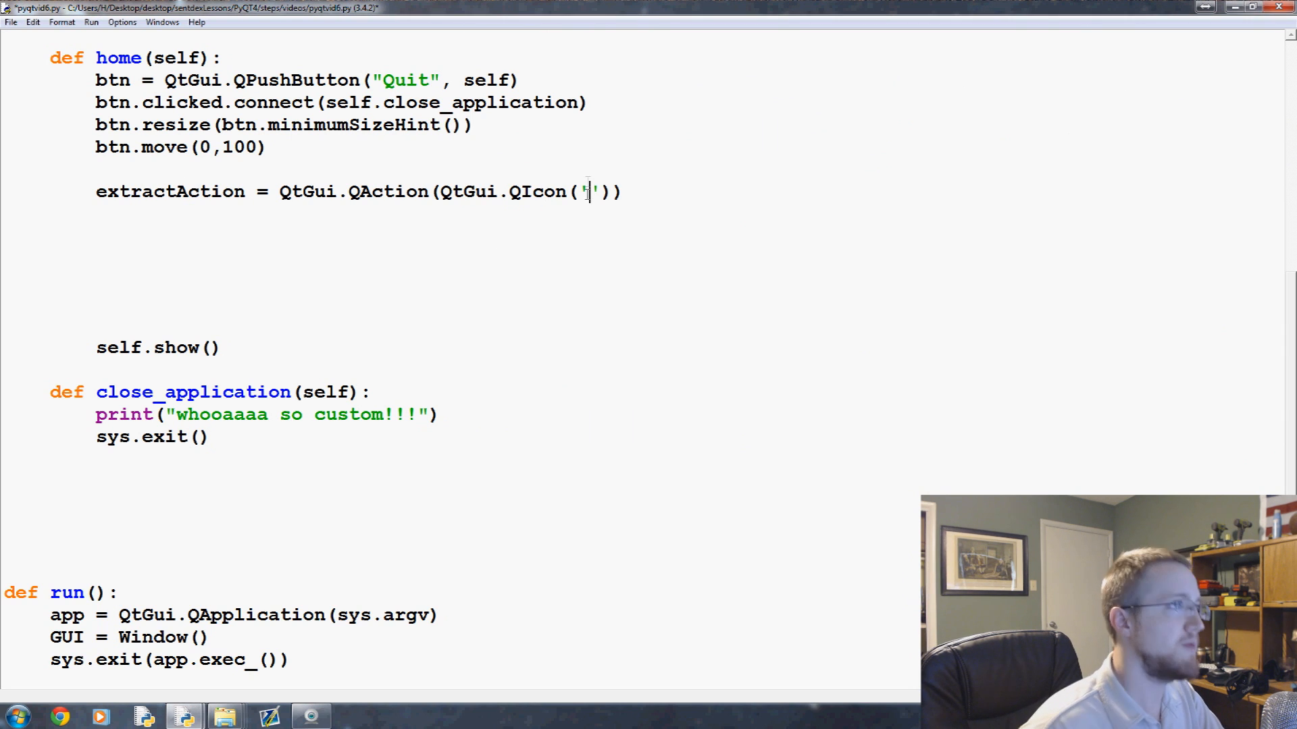
pyautogui.write('todachoppa.png')
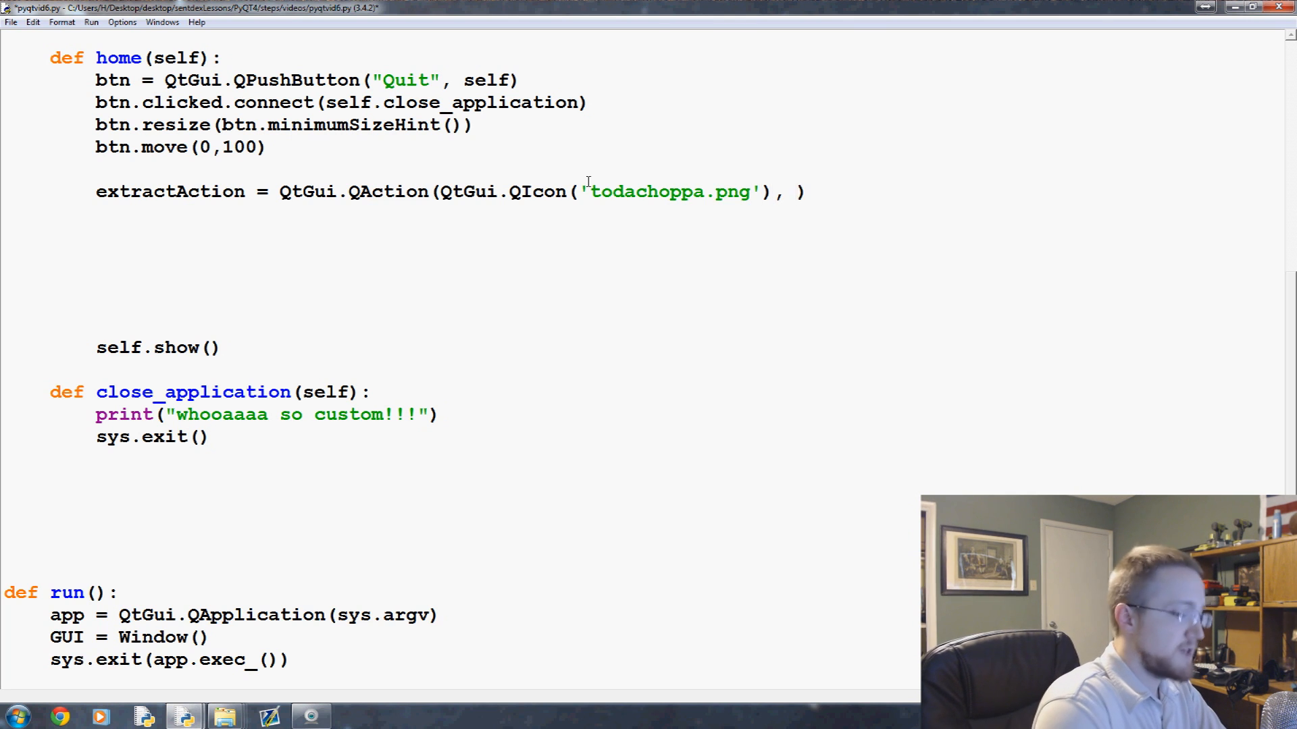
pyautogui.write("'F")
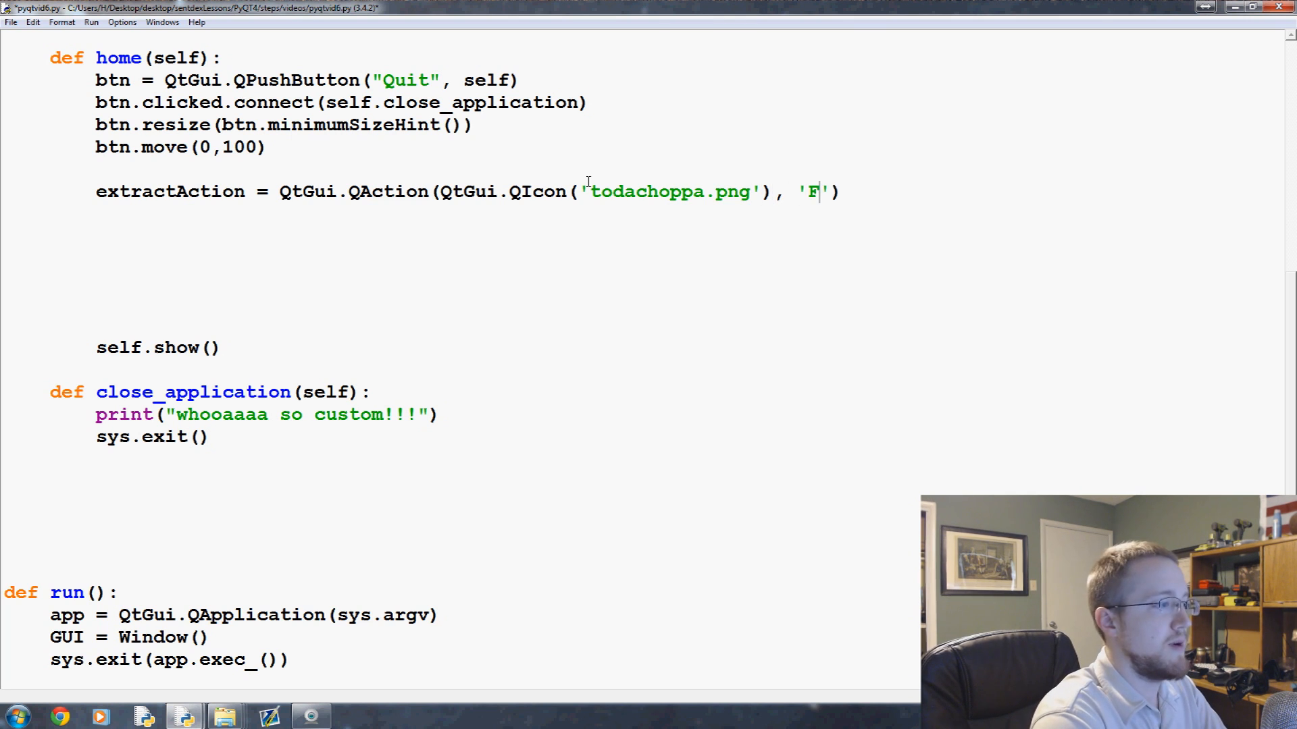
pyautogui.write('lee the S')
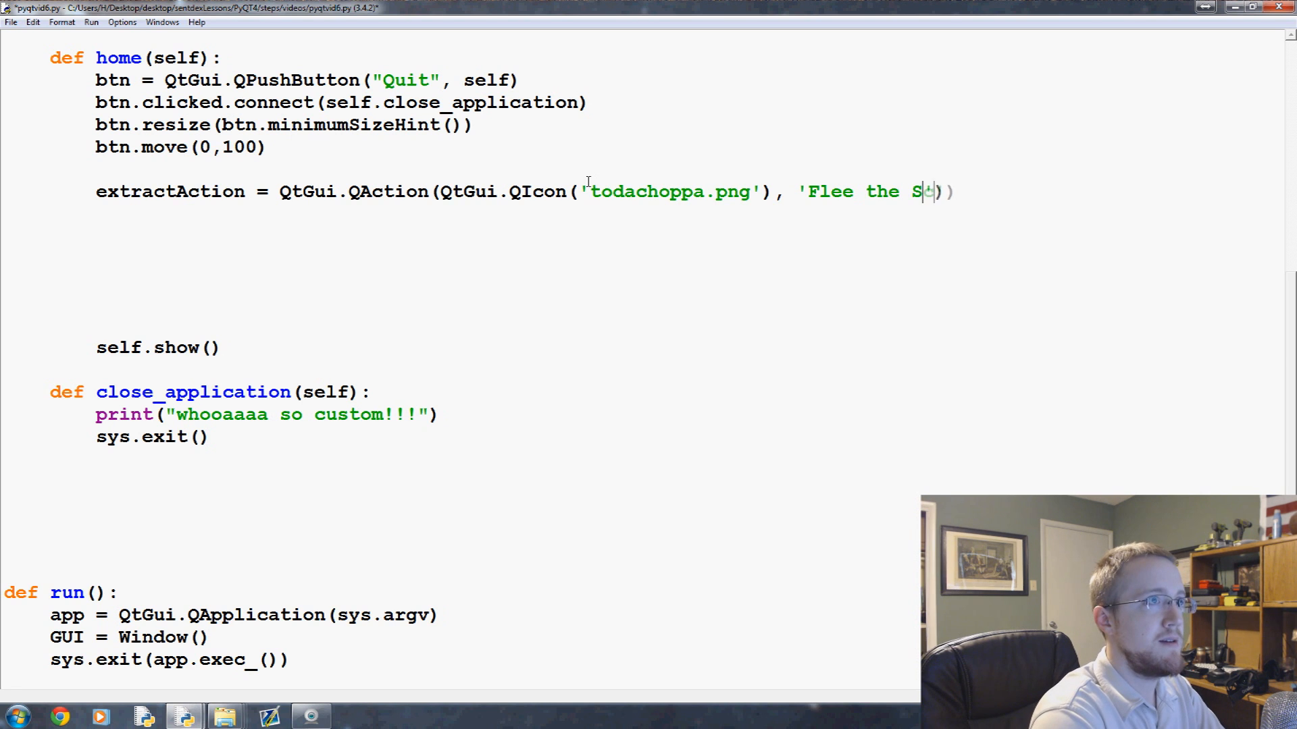
pyautogui.write("cene', self)")
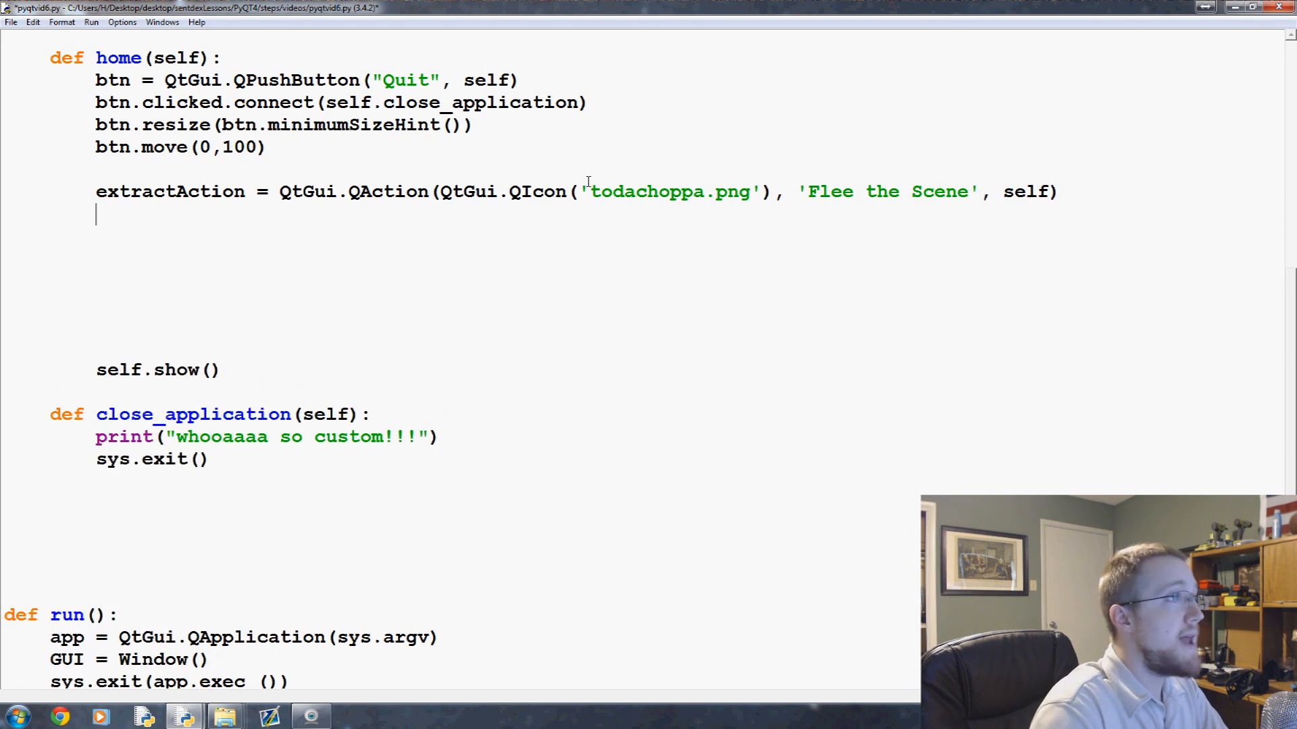
# Connect extractAction.triggered to self.close_application and begin a self.toolbar line
pyautogui.write('ext')
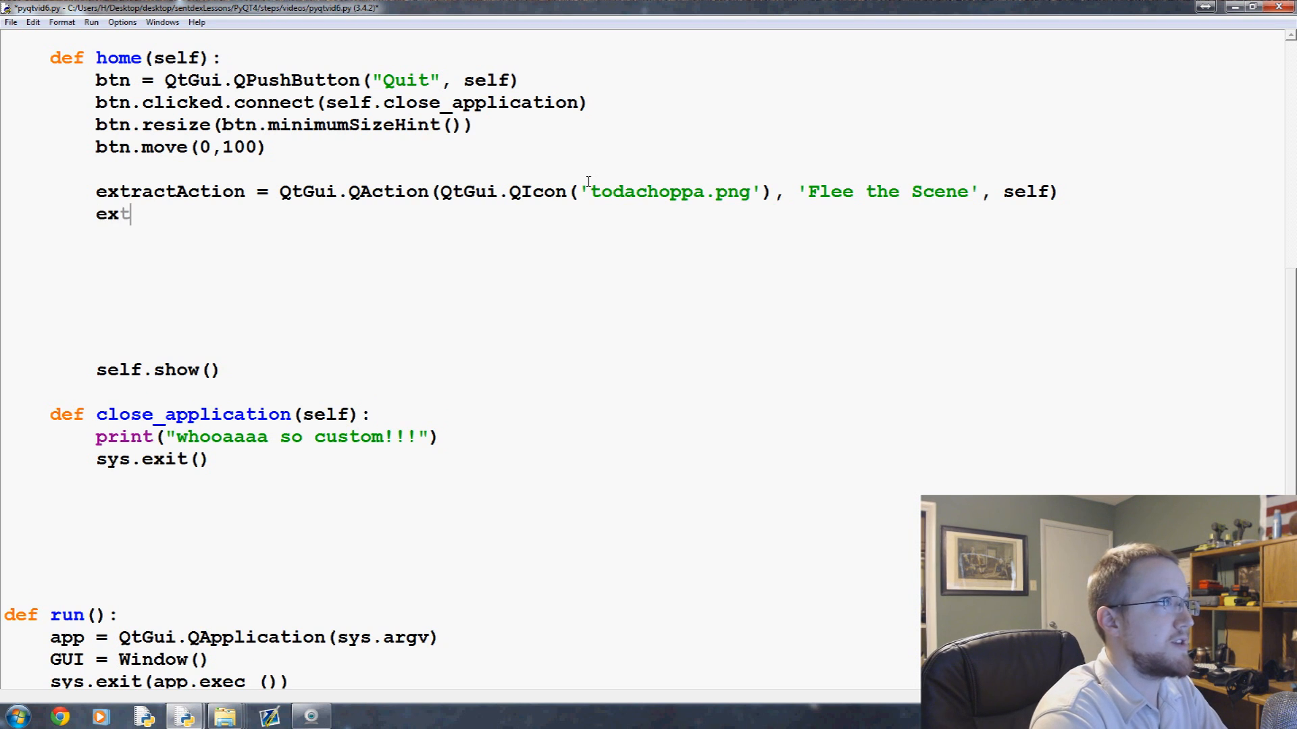
pyautogui.write('ractAction')
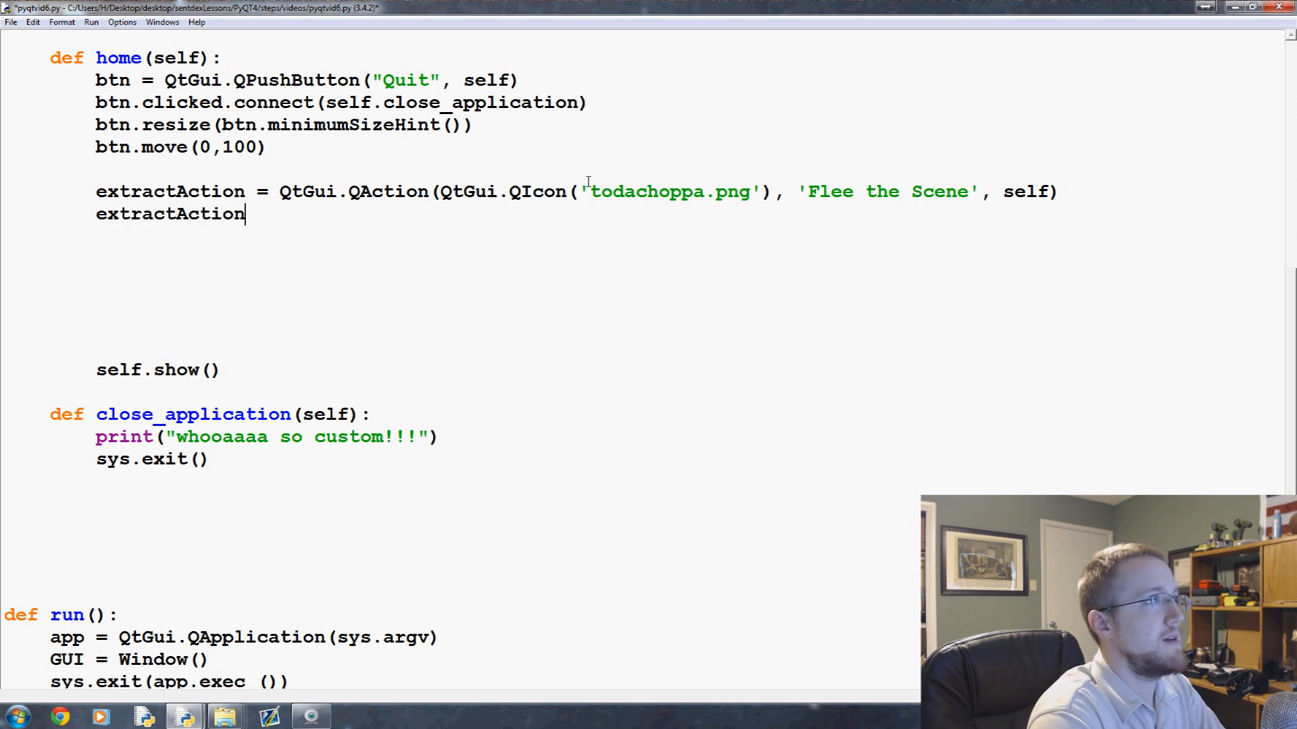
pyautogui.write('.triggered.c')
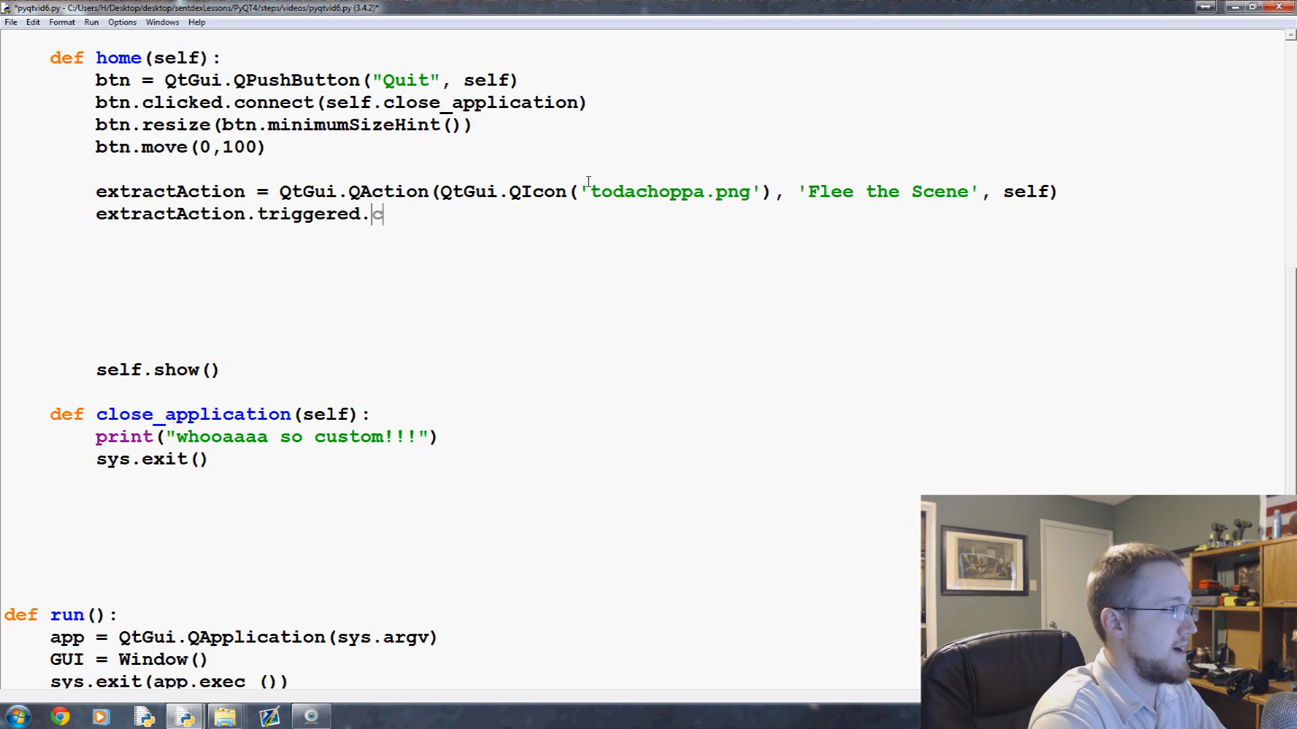
pyautogui.write('connect()')
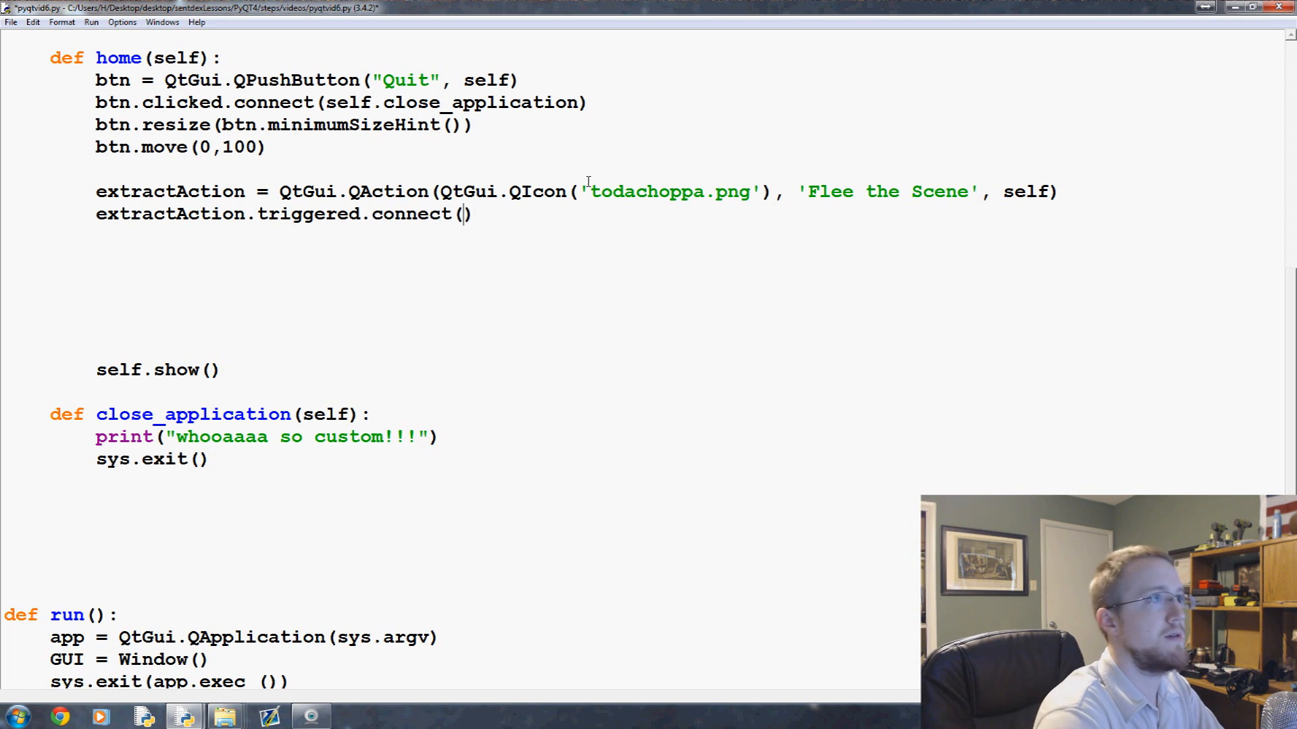
pyautogui.write('self.close_application(')
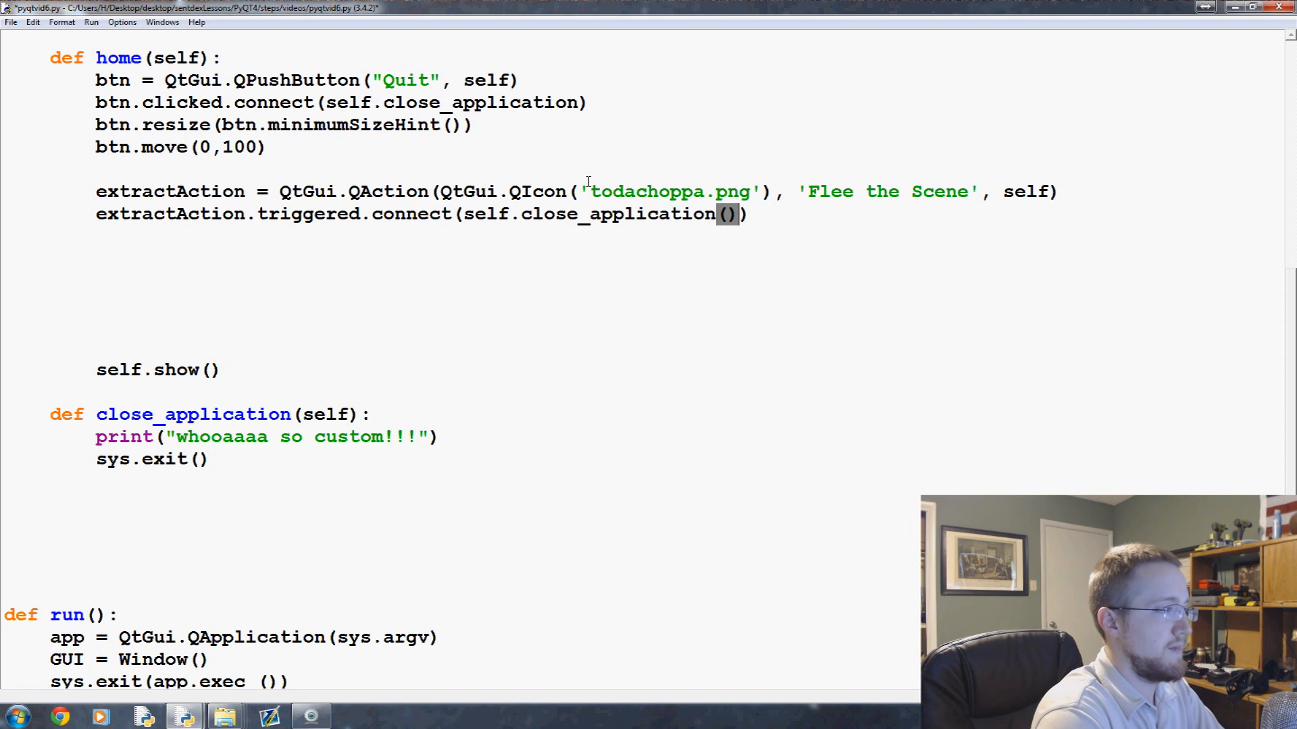
pyautogui.press('backspace')
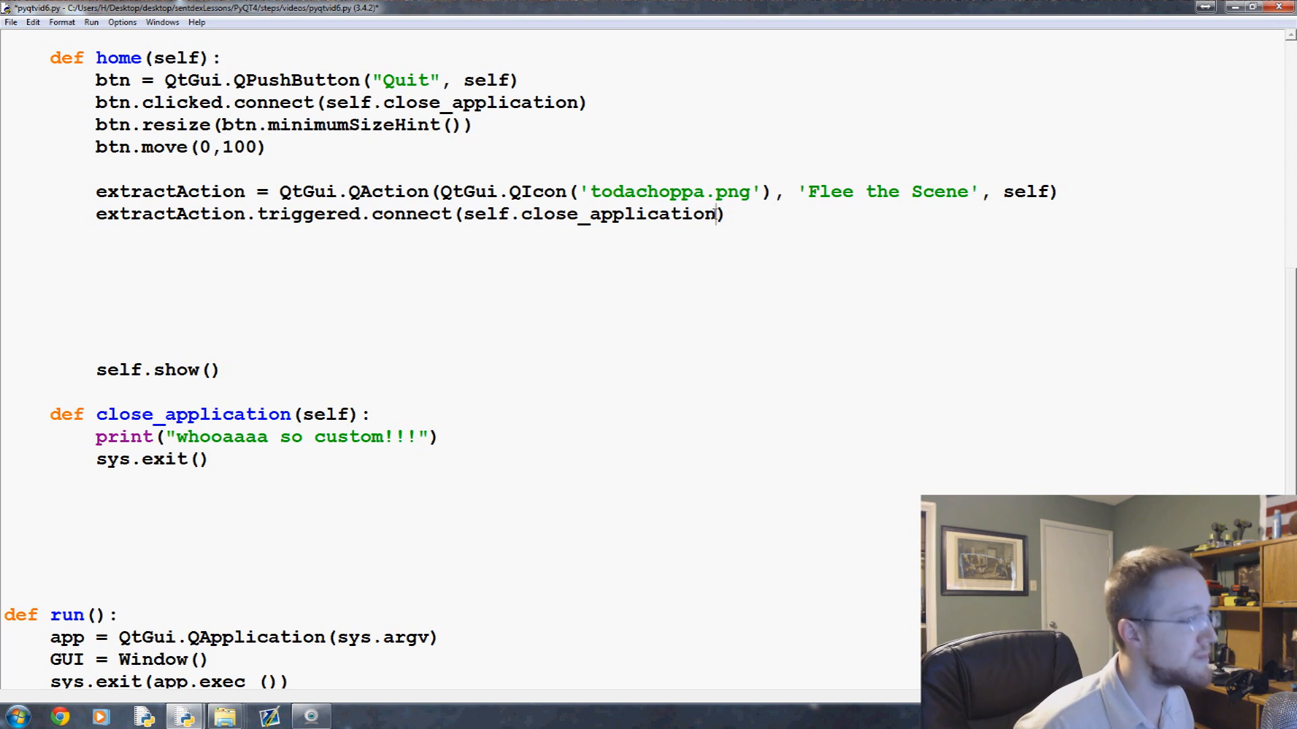
pyautogui.write('()')
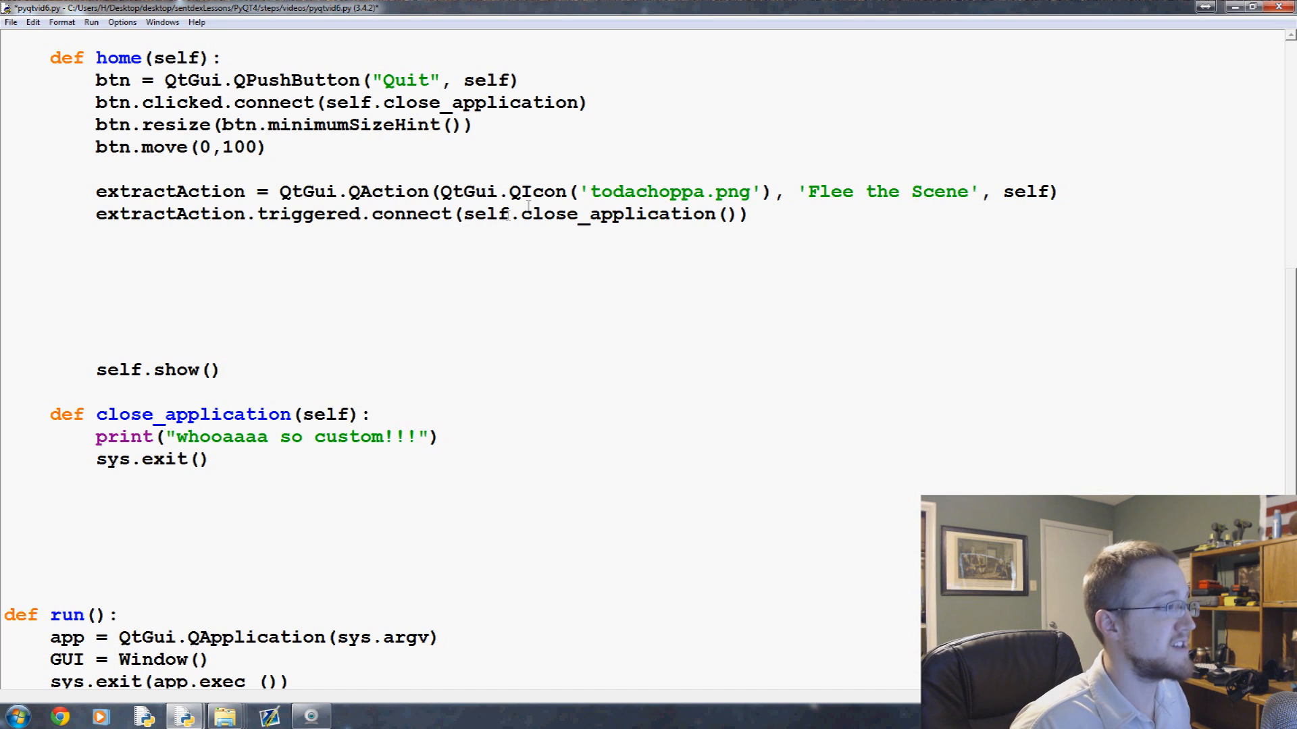
pyautogui.doubleClick(616, 214)
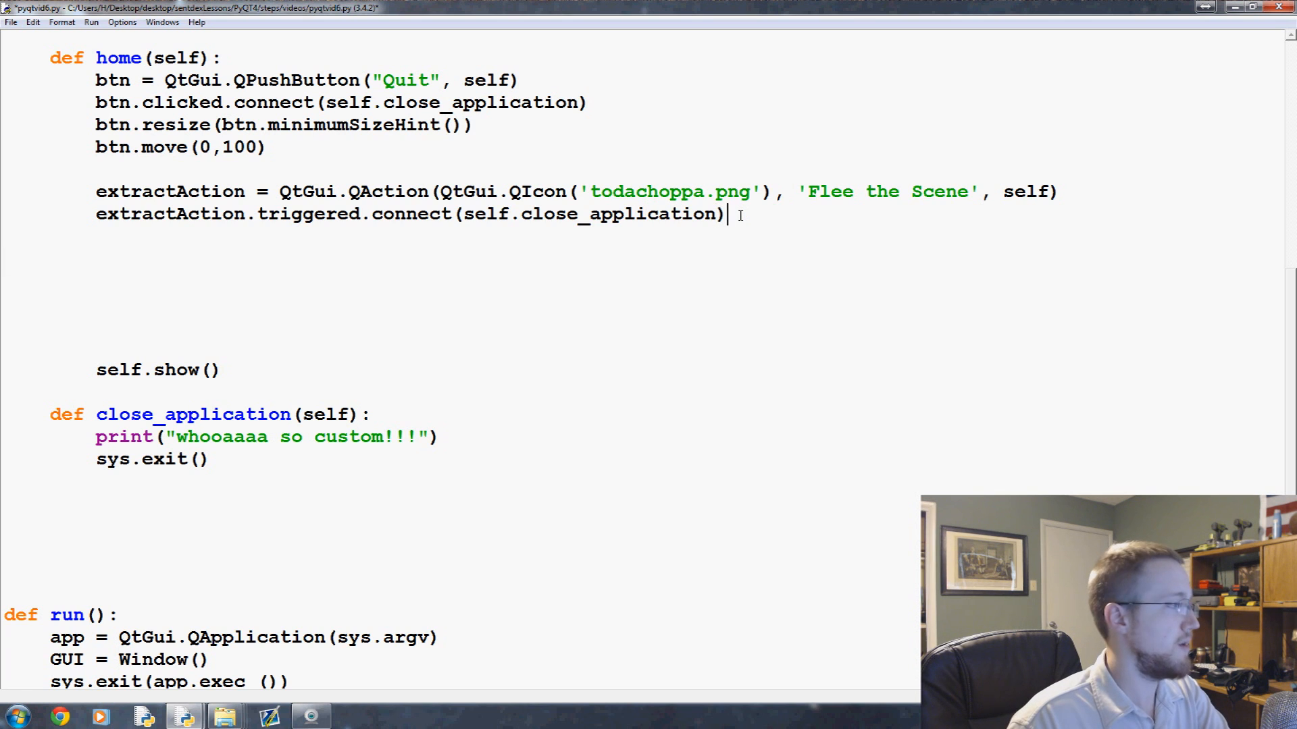
pyautogui.press('enter')
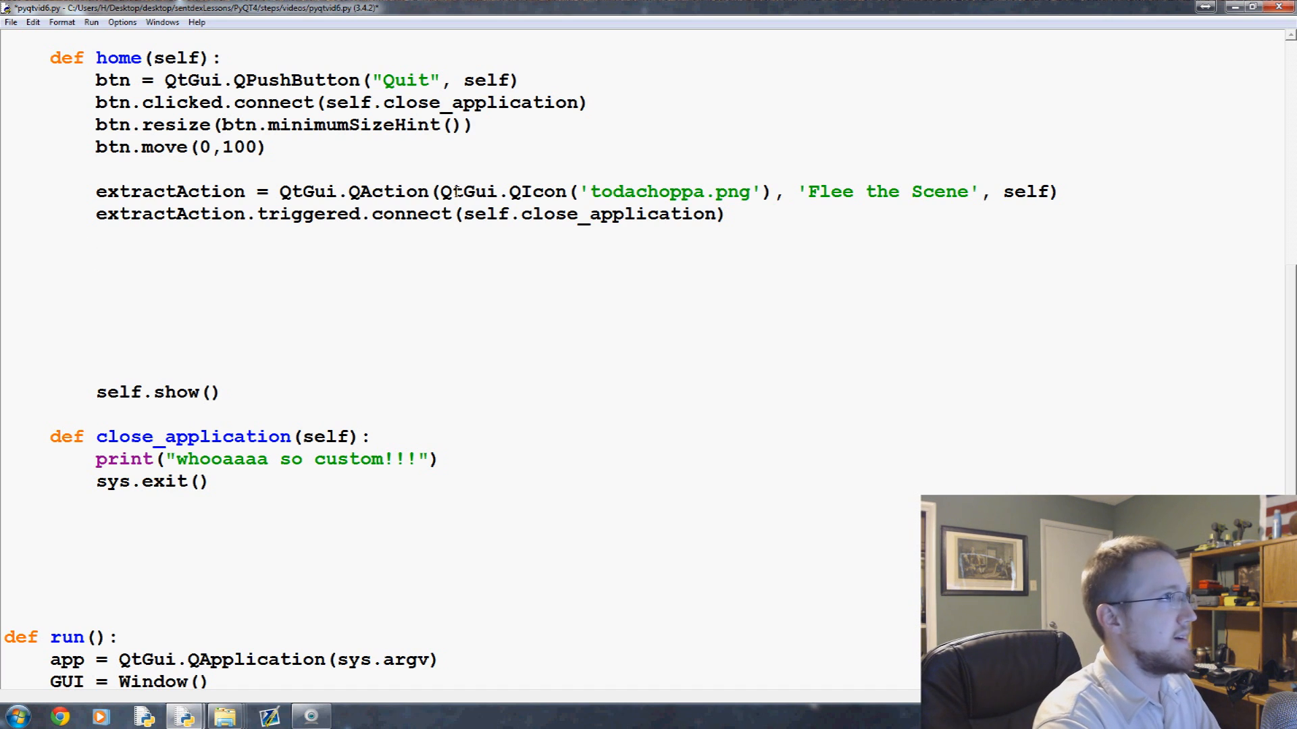
pyautogui.write('self.toolbar')
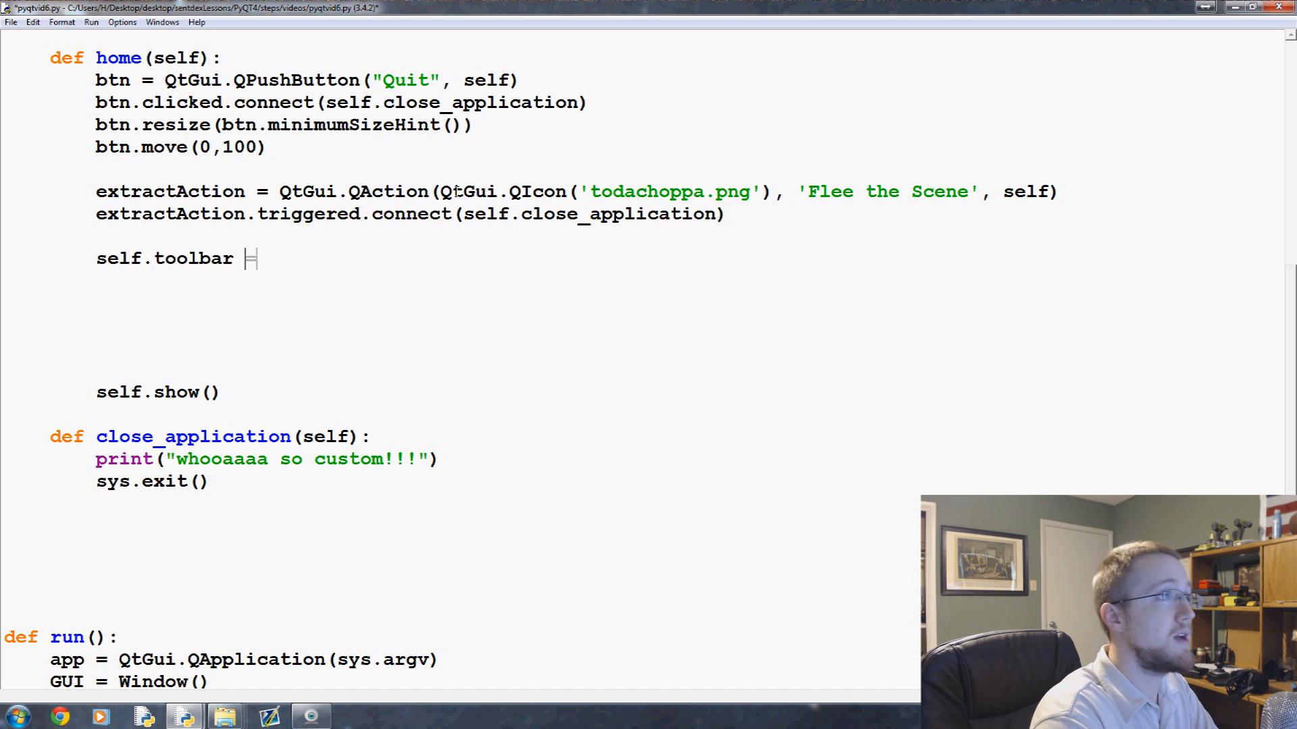
# Complete self.toolBar = self.addToolBar("Extraction") with corrected toolBar capitalisation
pyautogui.write('= self.a')
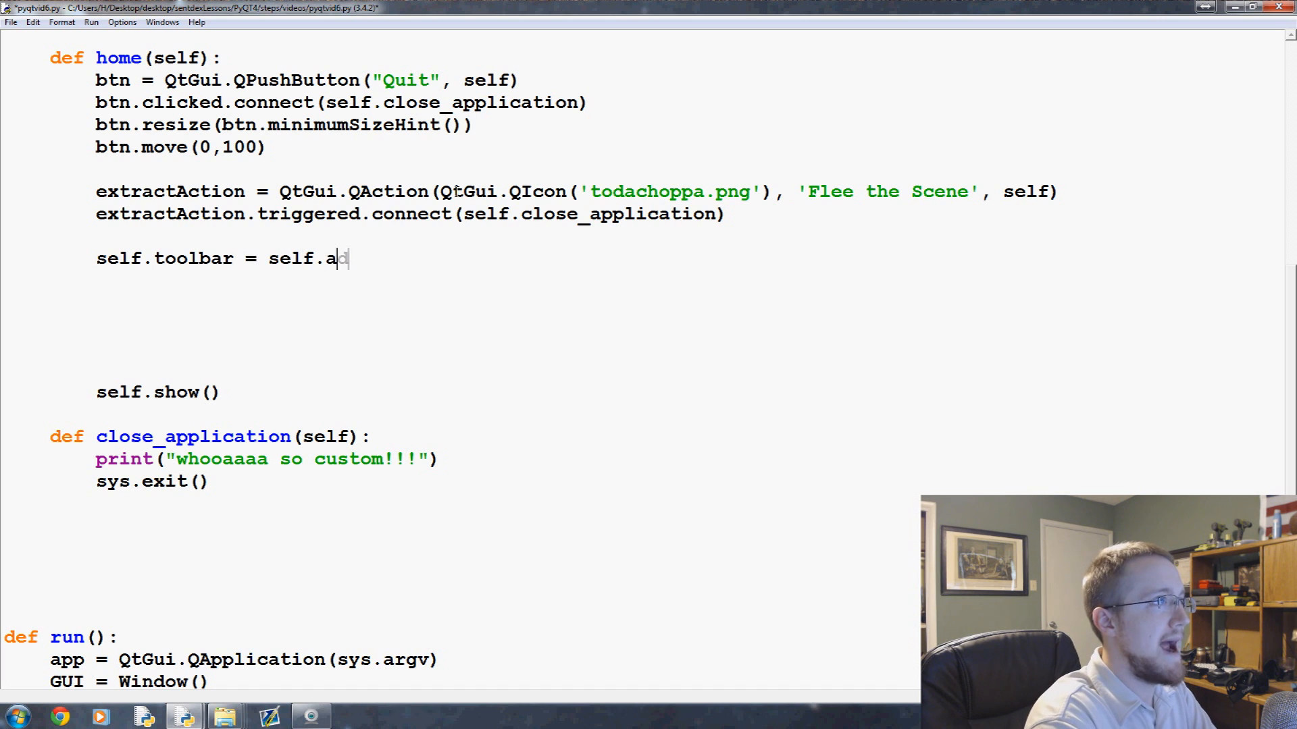
pyautogui.write('ddToolBar')
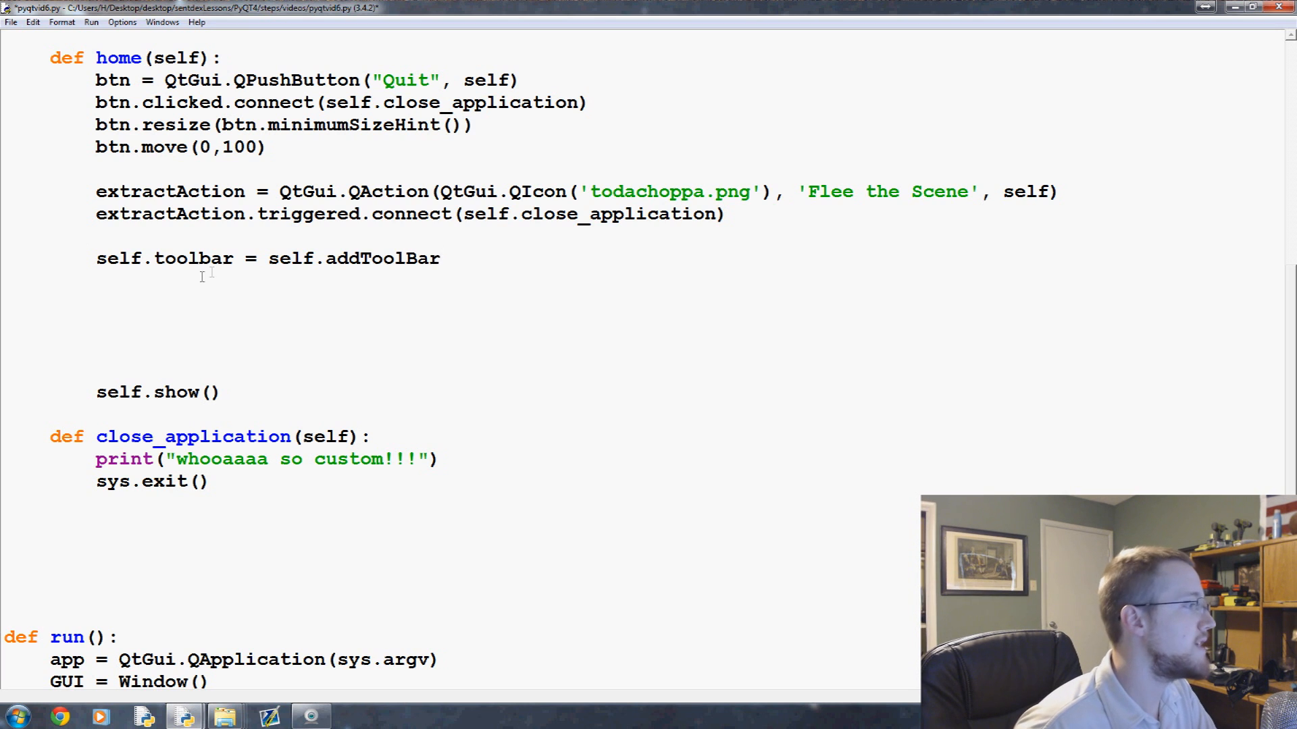
pyautogui.click(210, 258)
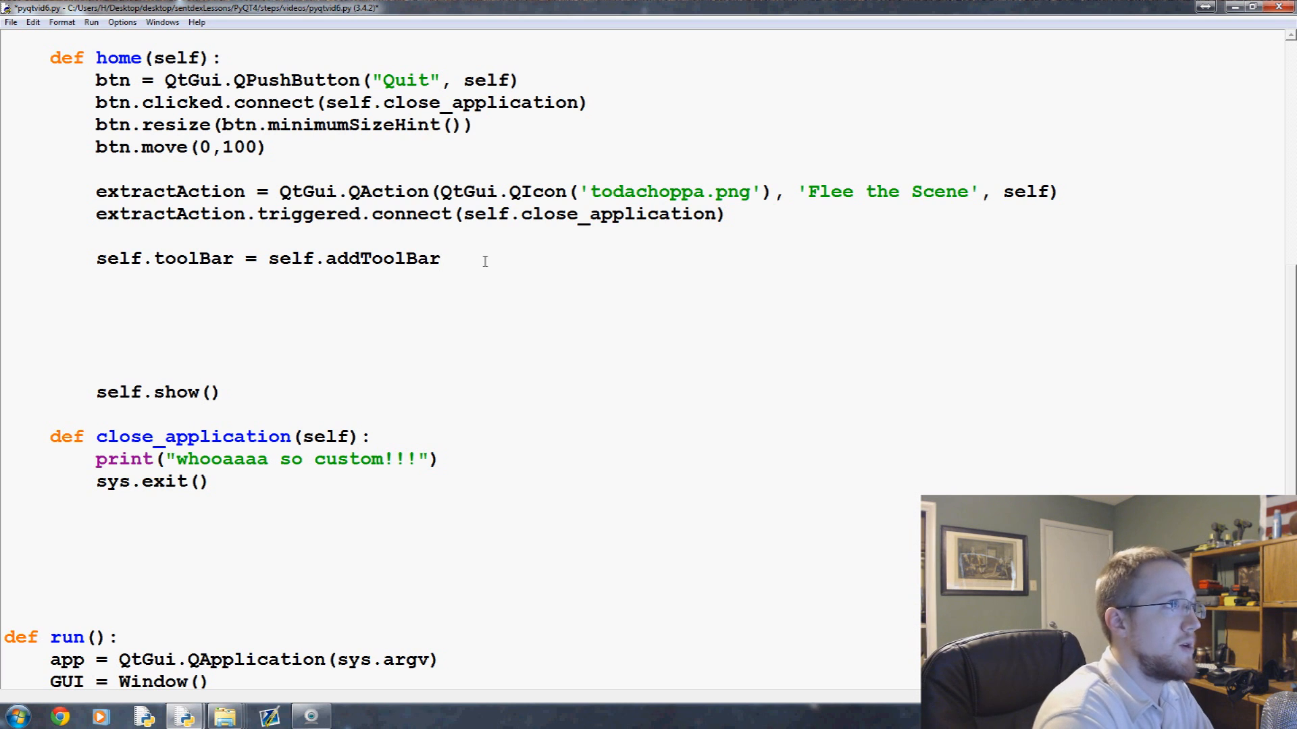
pyautogui.write('()')
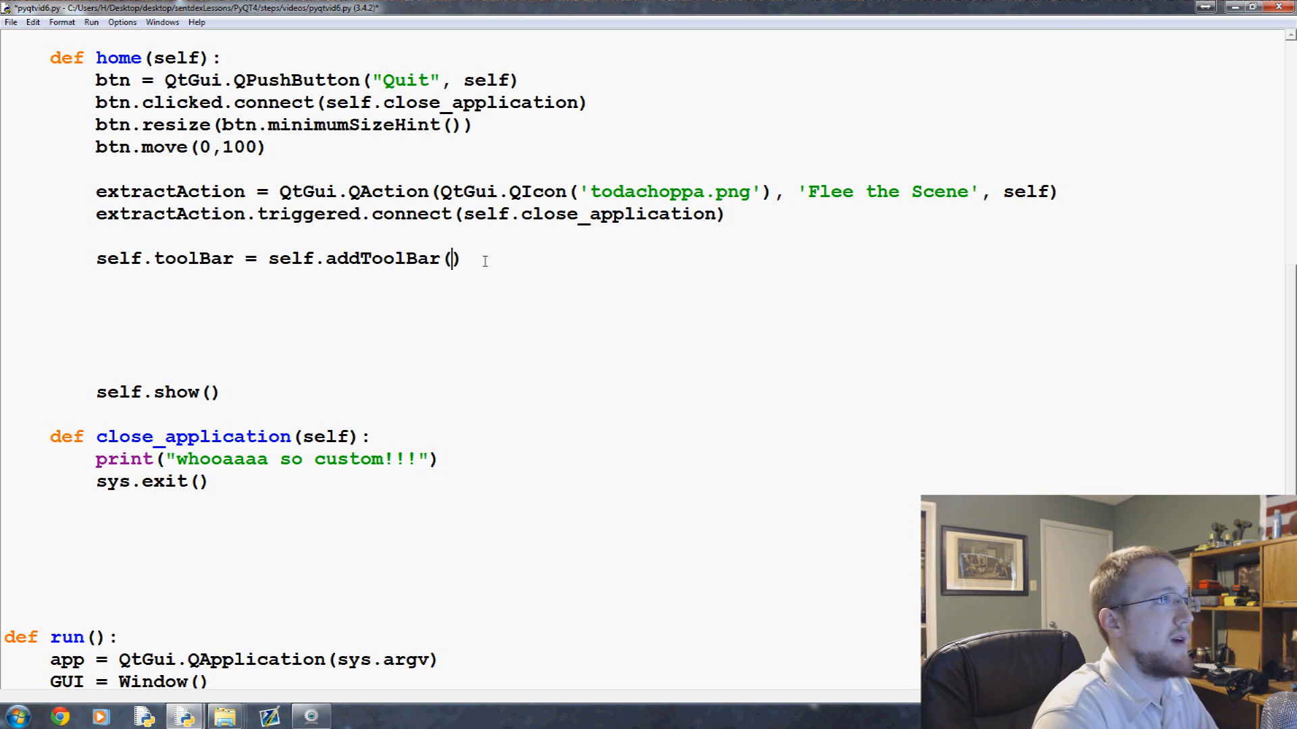
pyautogui.write('""')
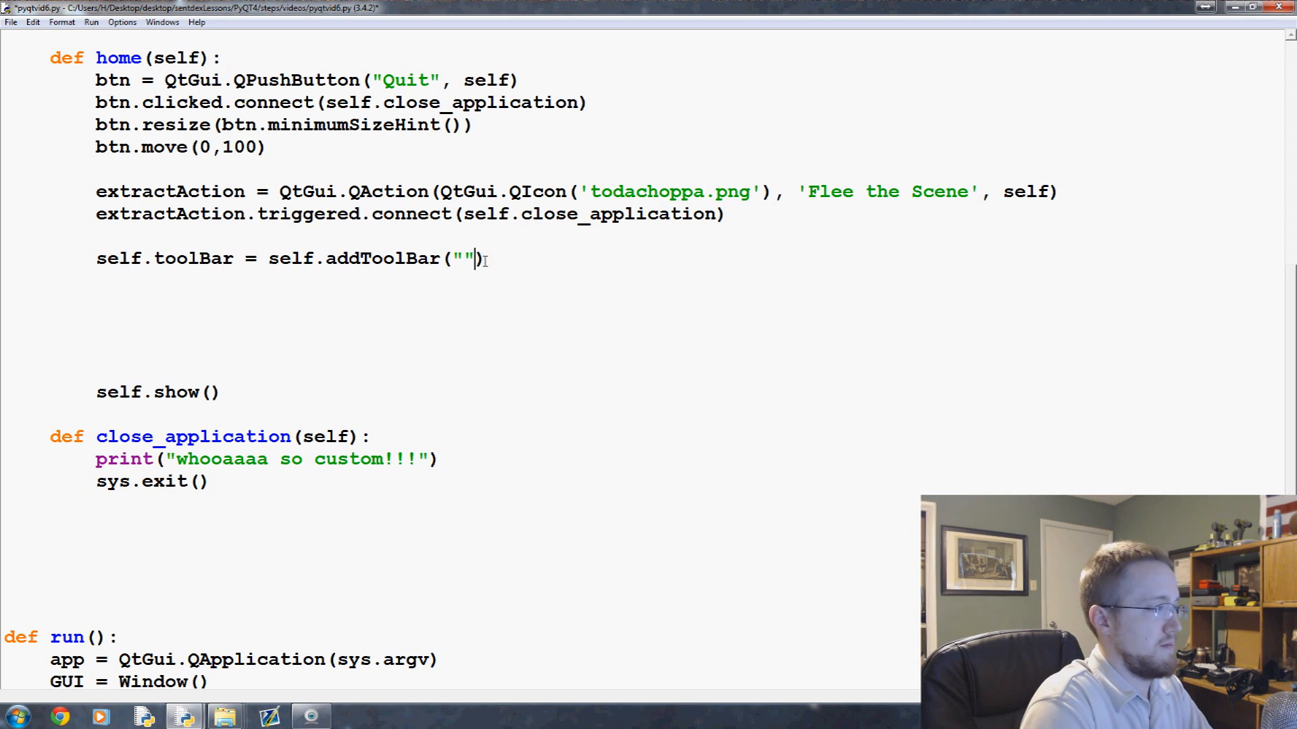
pyautogui.write('Extraction')
pyautogui.write('self.toolBa')
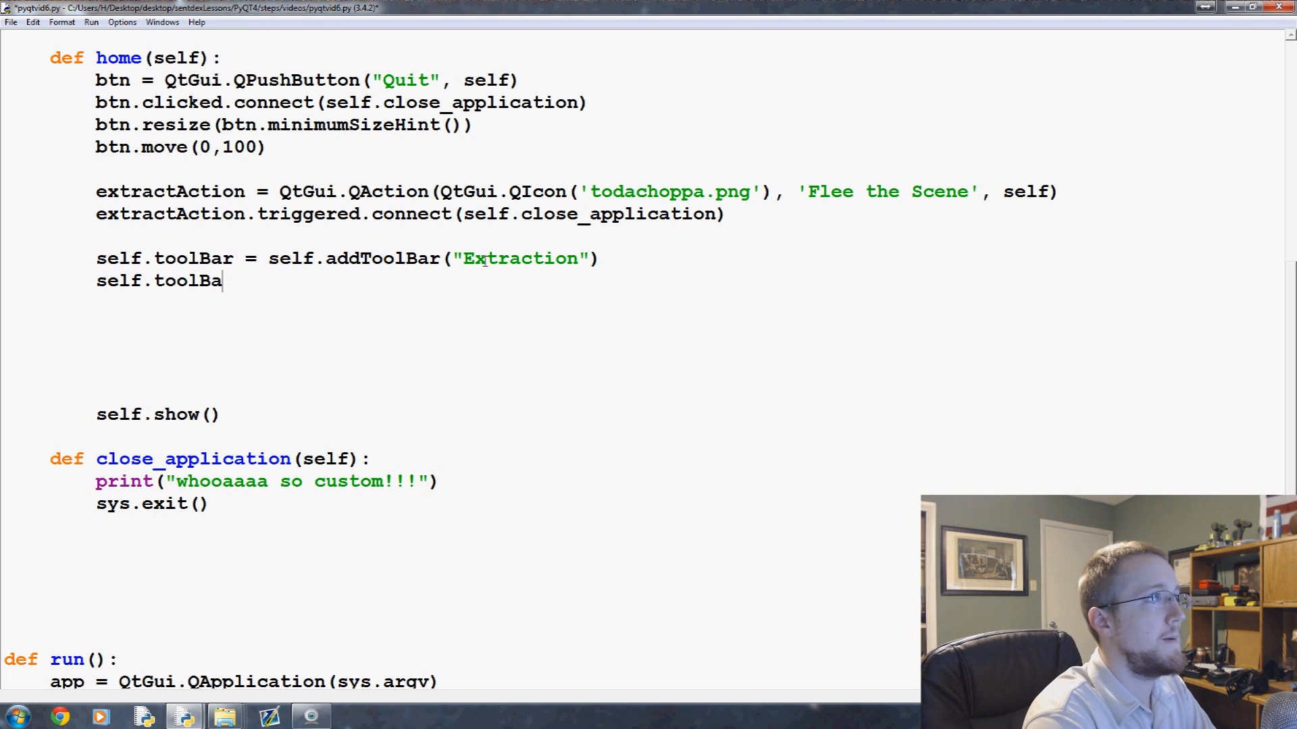
# Add self.toolBar.addAction(extractAction) and run the script to show the icon button
pyautogui.write('r.add')
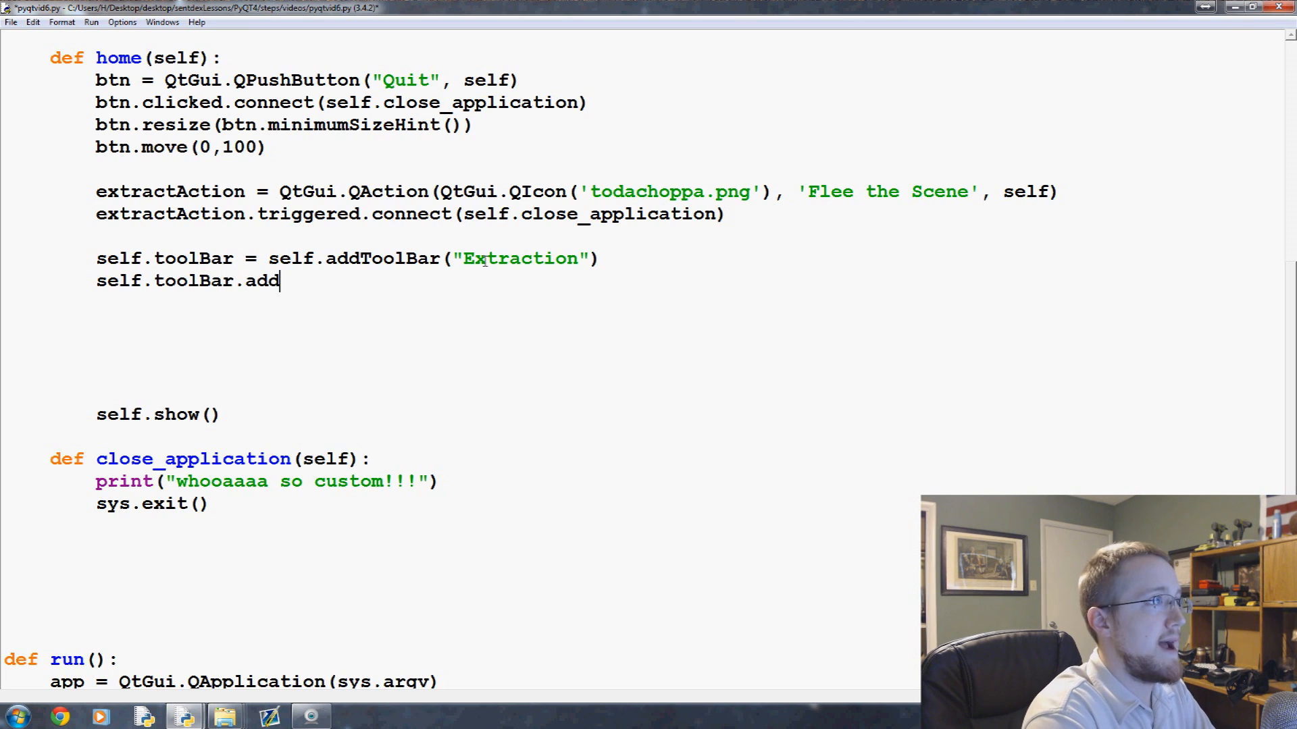
pyautogui.write('Action(')
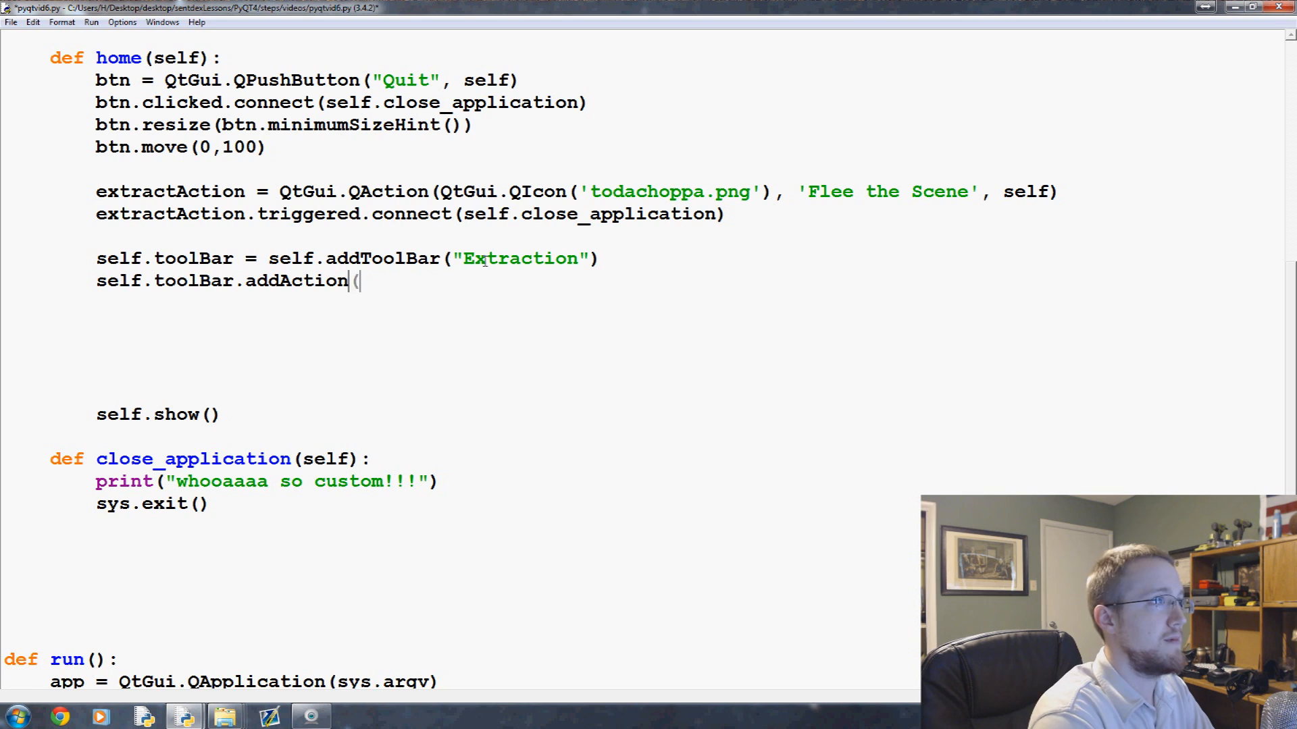
pyautogui.write('extr')
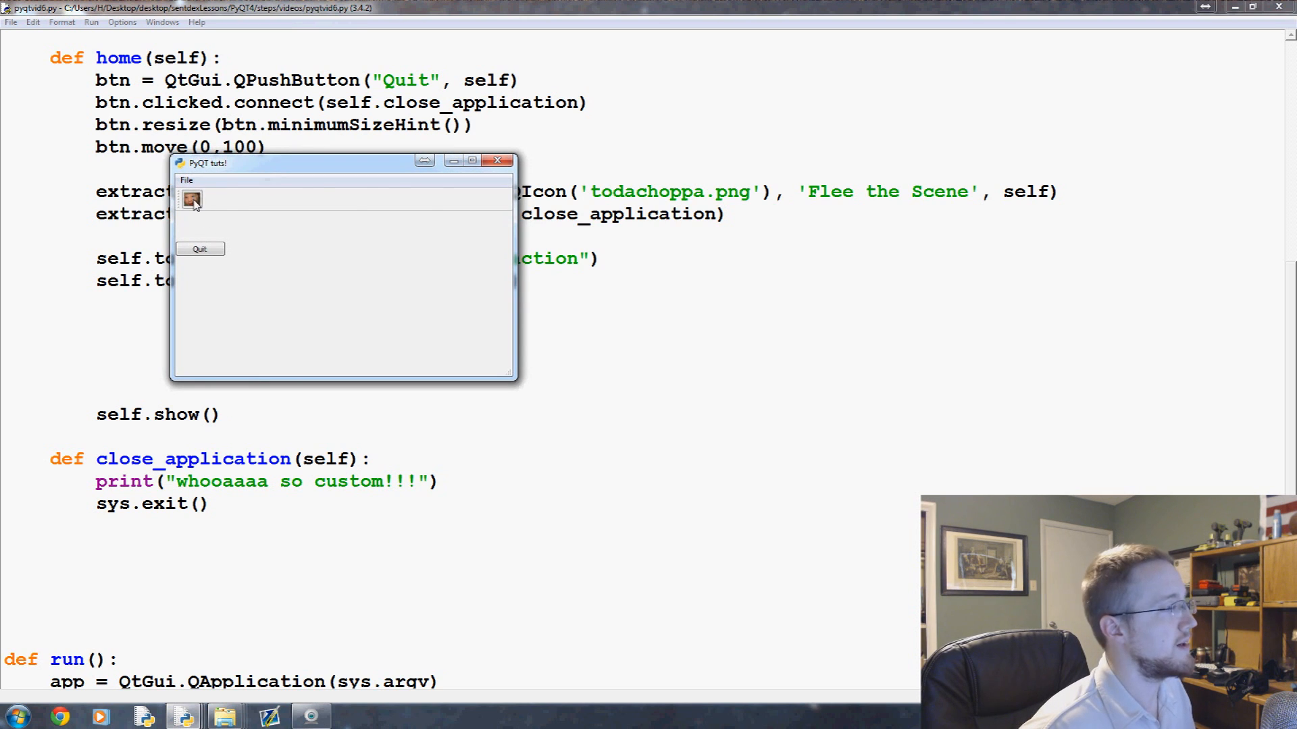
# Close the PyQt window, try then remove () after close_application, and rerun the script
pyautogui.click(498, 160)
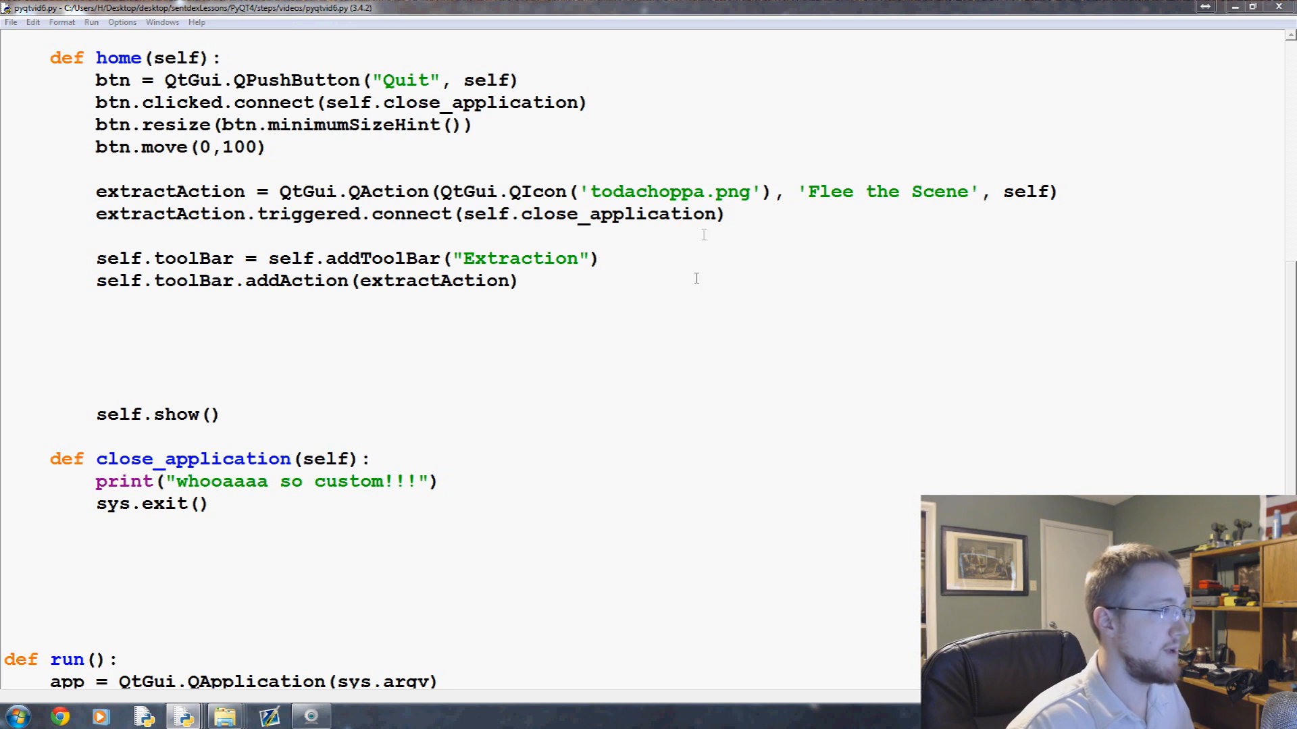
pyautogui.write('()')
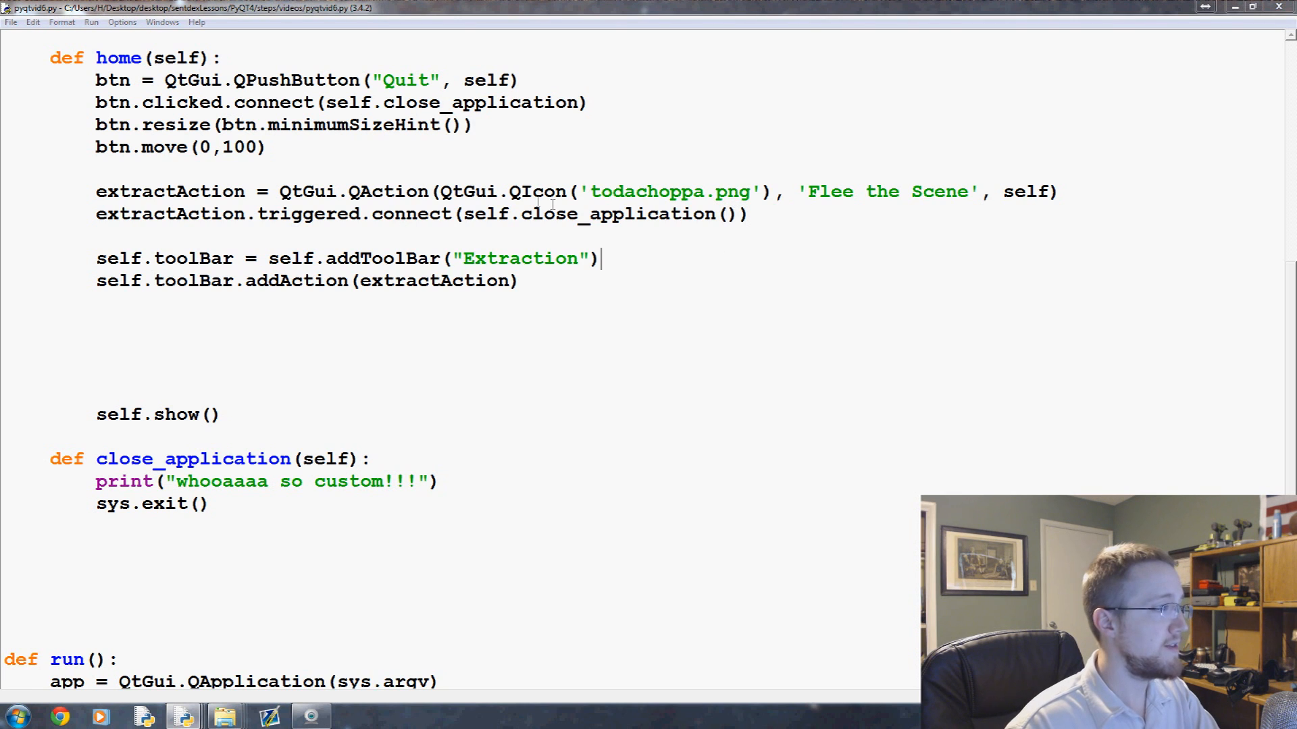
pyautogui.click(90, 21)
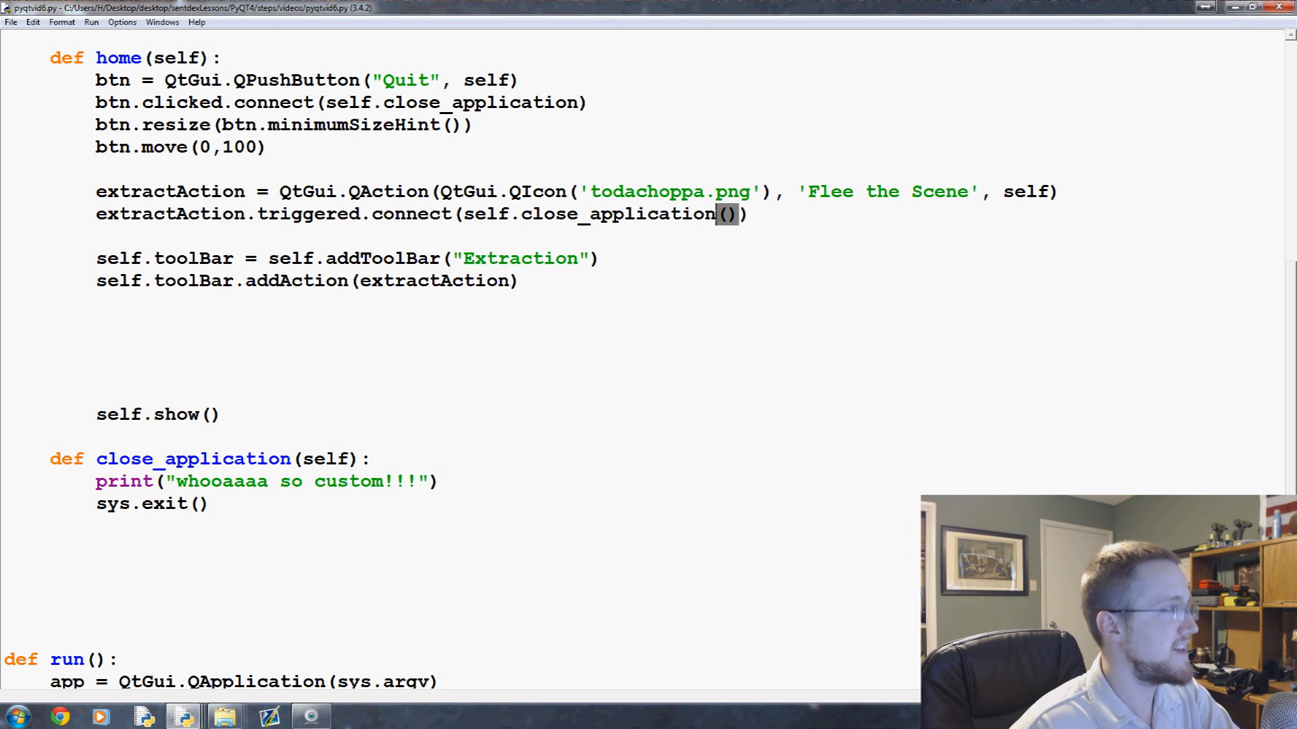
pyautogui.press('BackSpace')
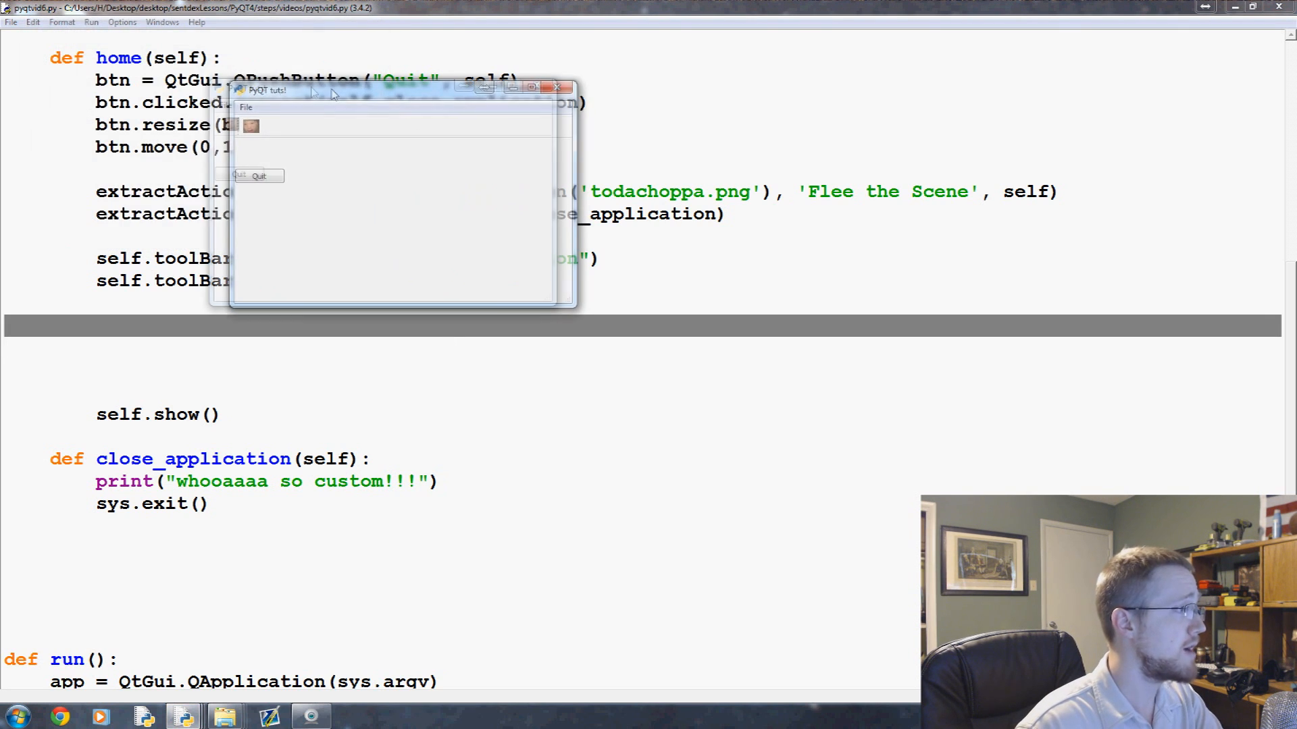
# Drag the Extraction toolbar to other edges and out of the window, then trigger its action to quit
pyautogui.click(558, 87)
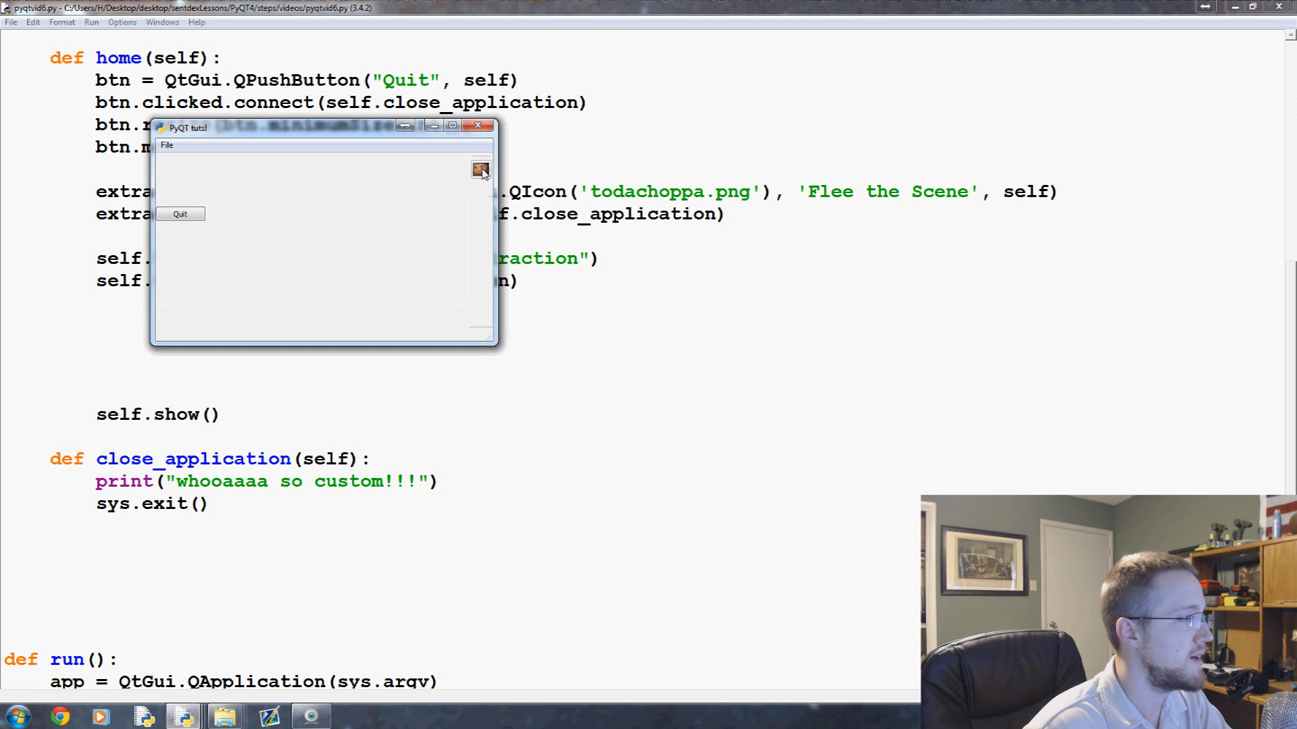
pyautogui.moveTo(479, 172)
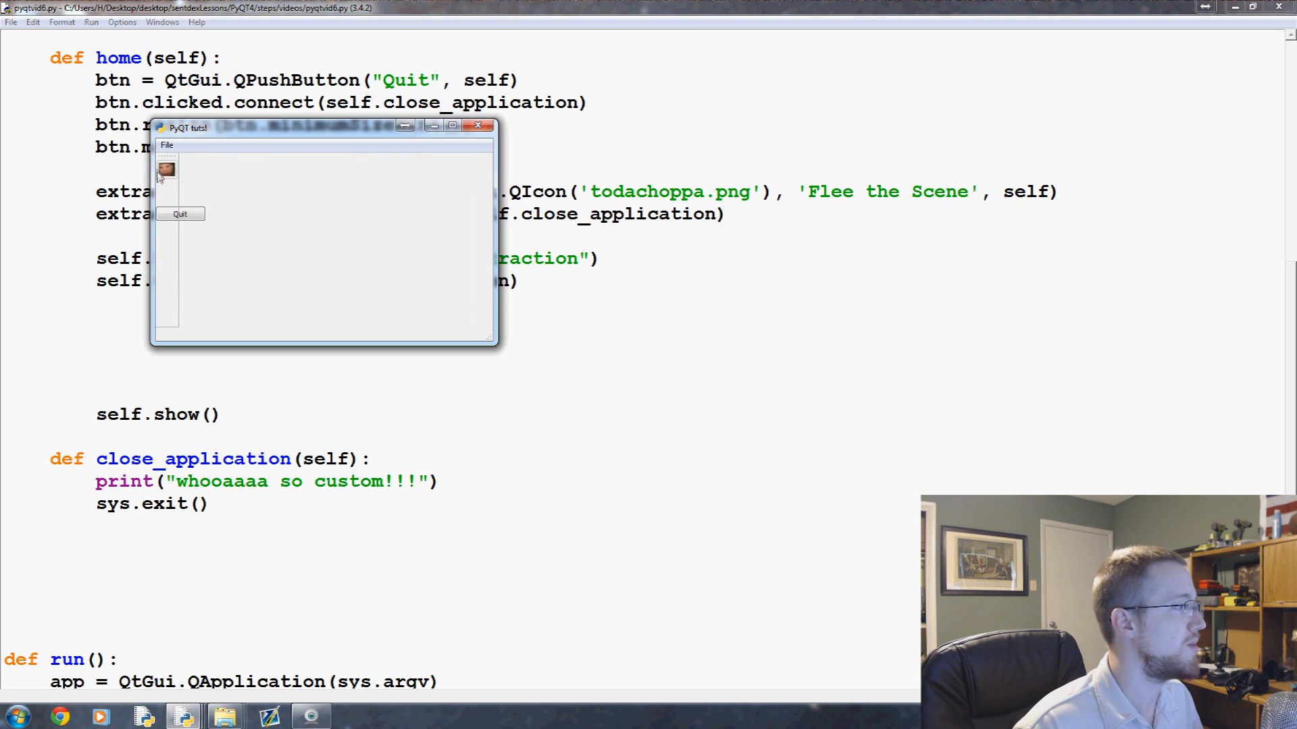
pyautogui.moveTo(165, 170); pyautogui.dragTo(170, 316)
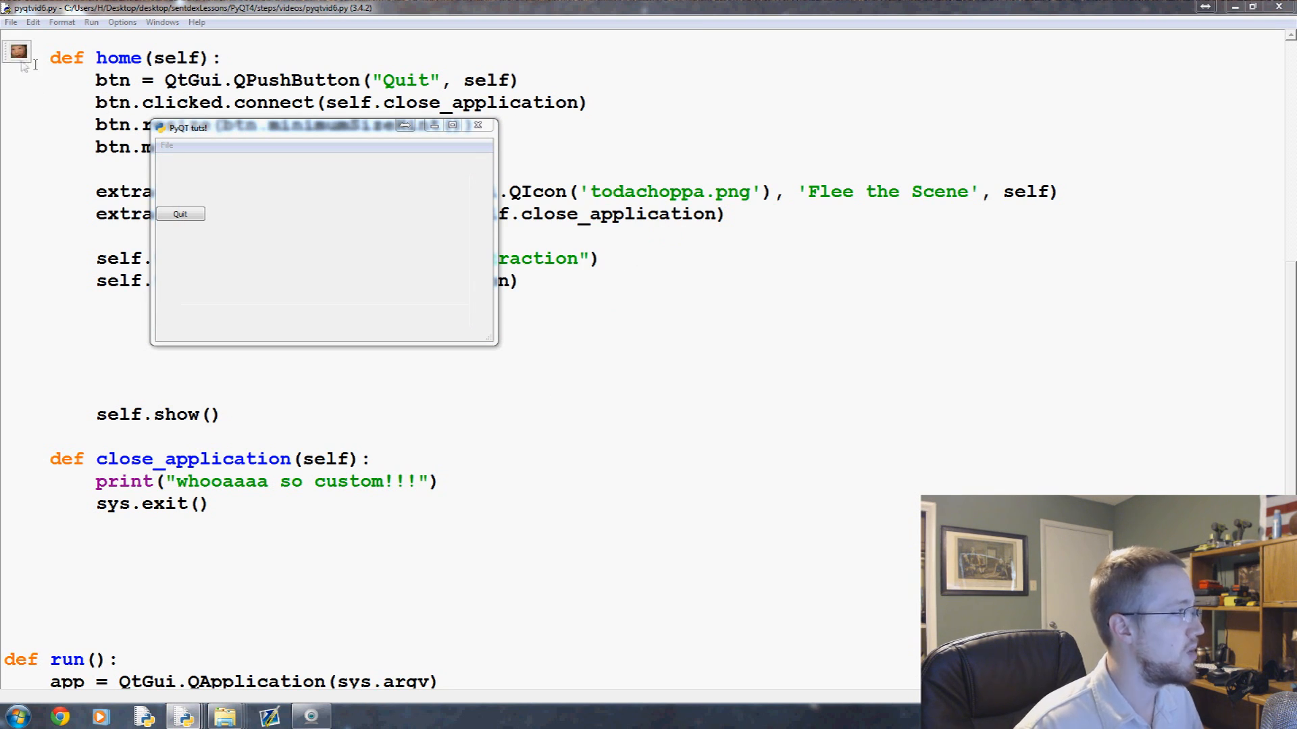
pyautogui.click(478, 124)
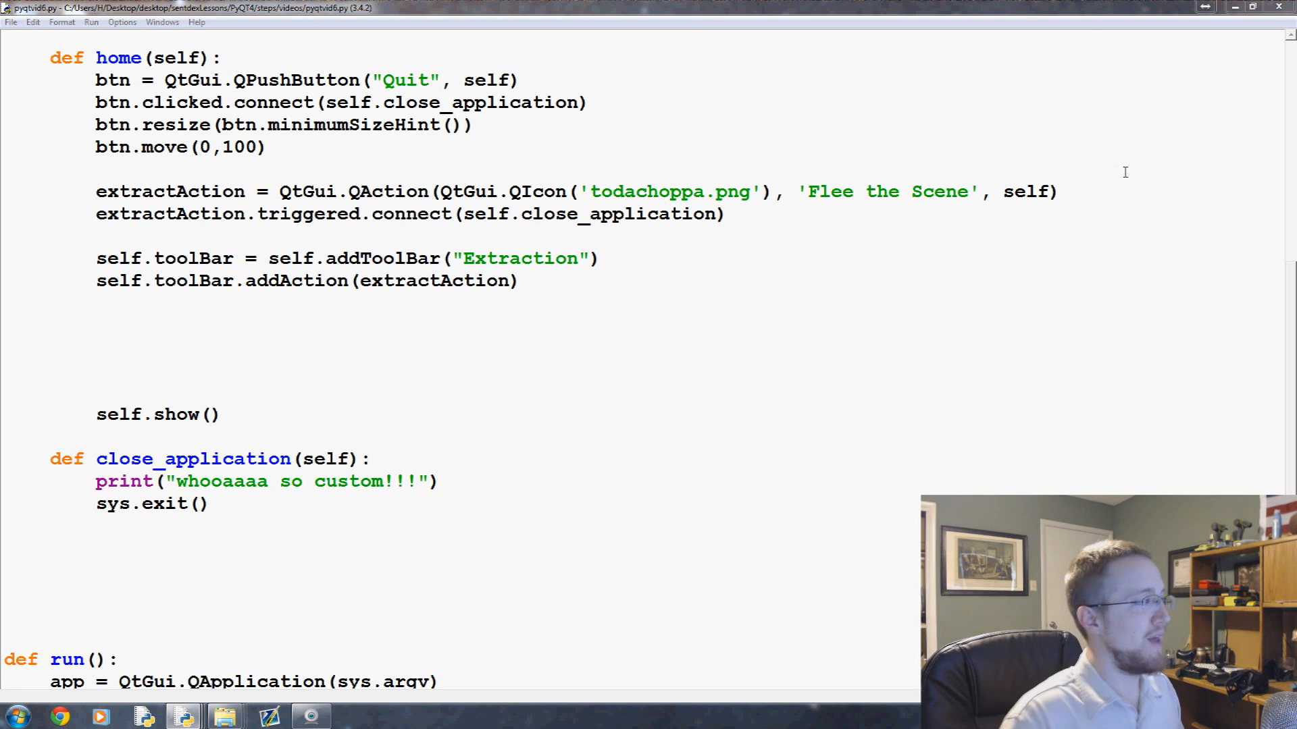
pyautogui.moveTo(96, 190); pyautogui.dragTo(519, 281)
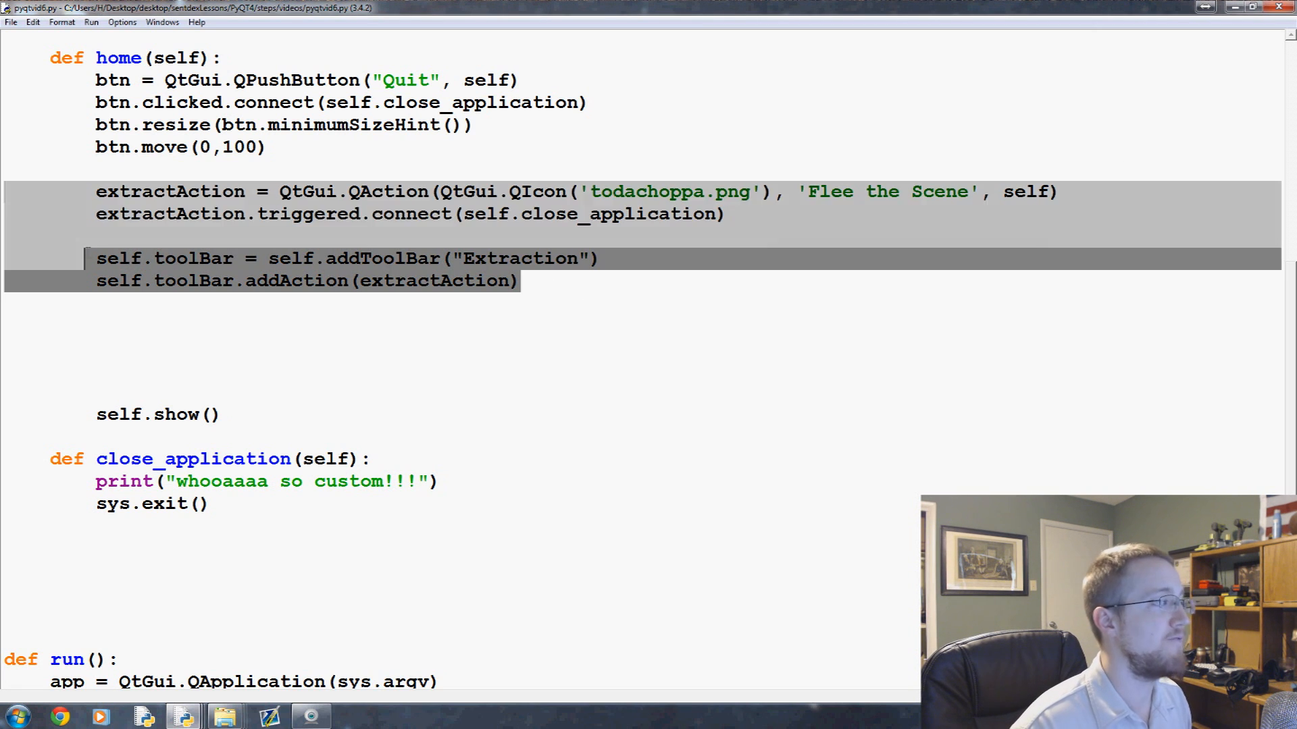